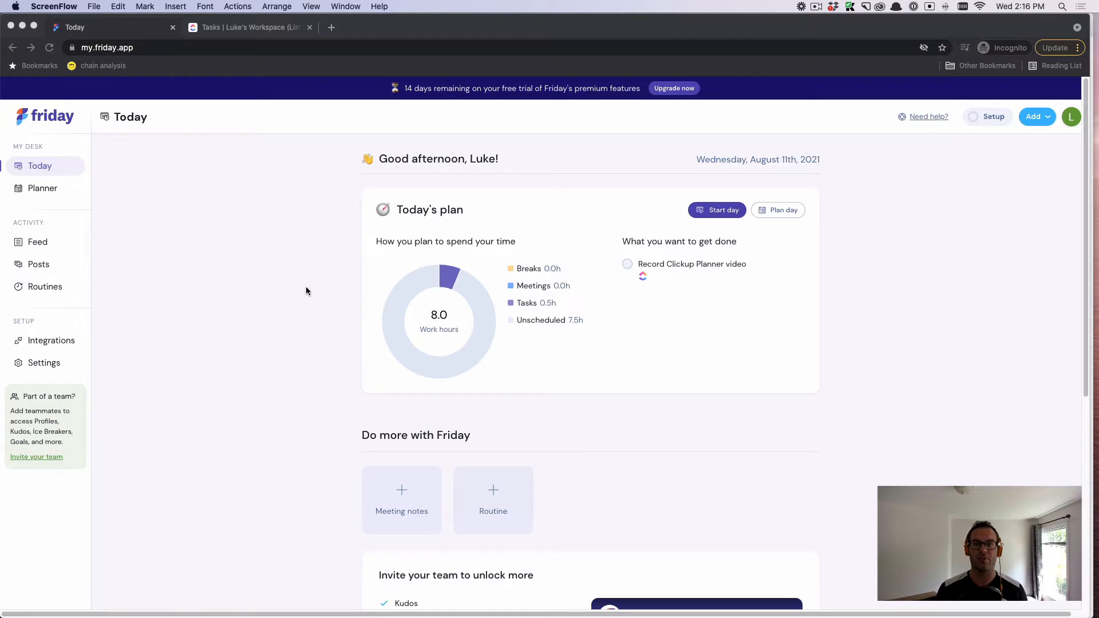
mouse_move(194, 273)
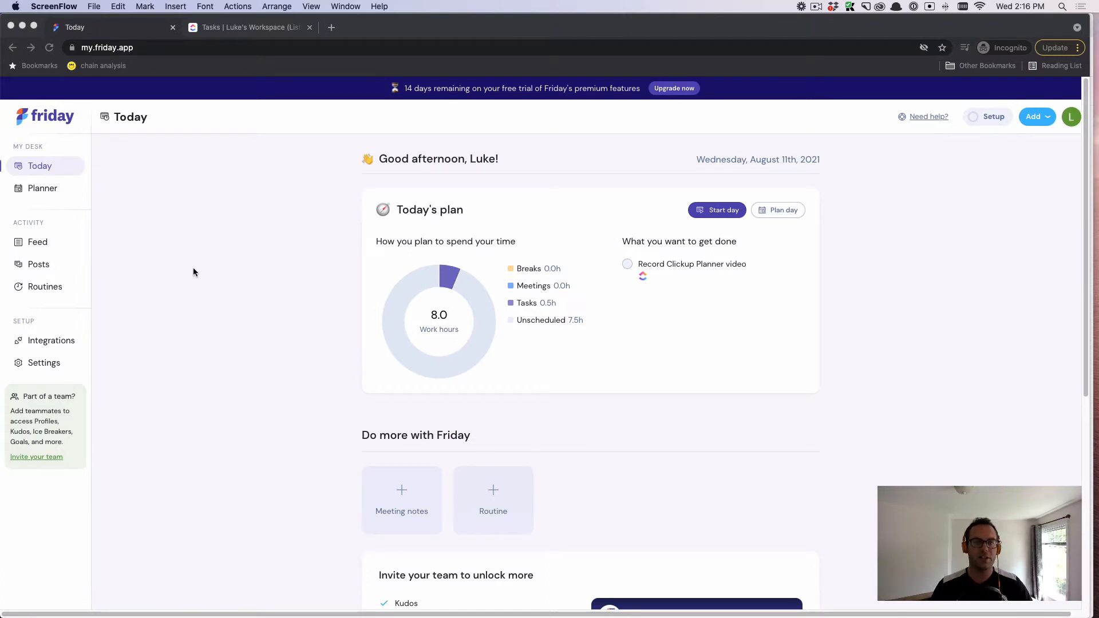
mouse_move(173, 205)
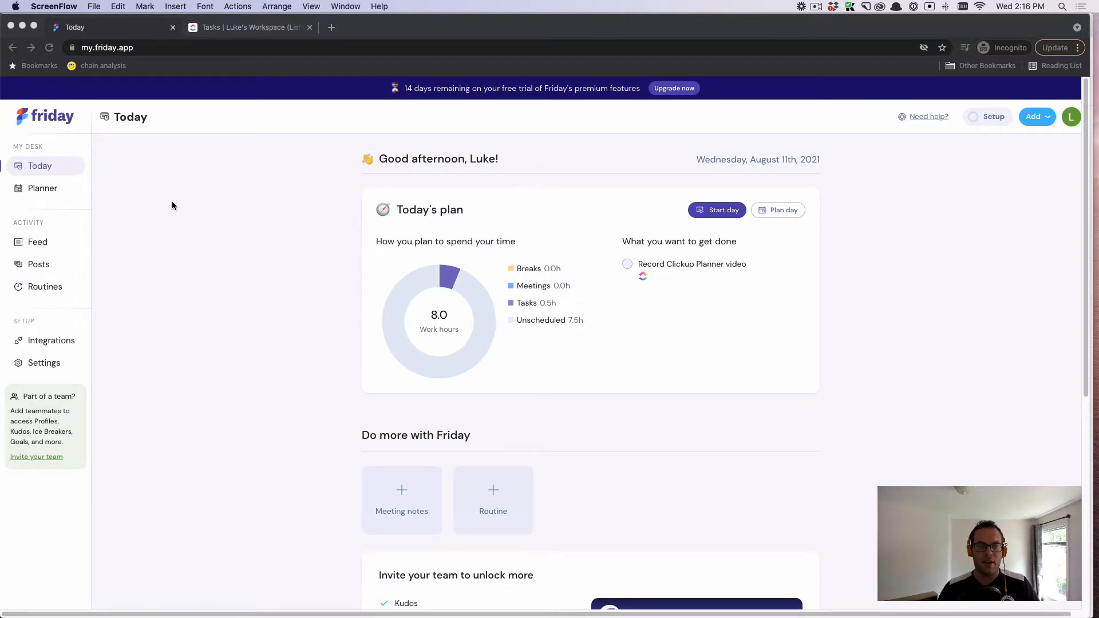
mouse_move(338, 233)
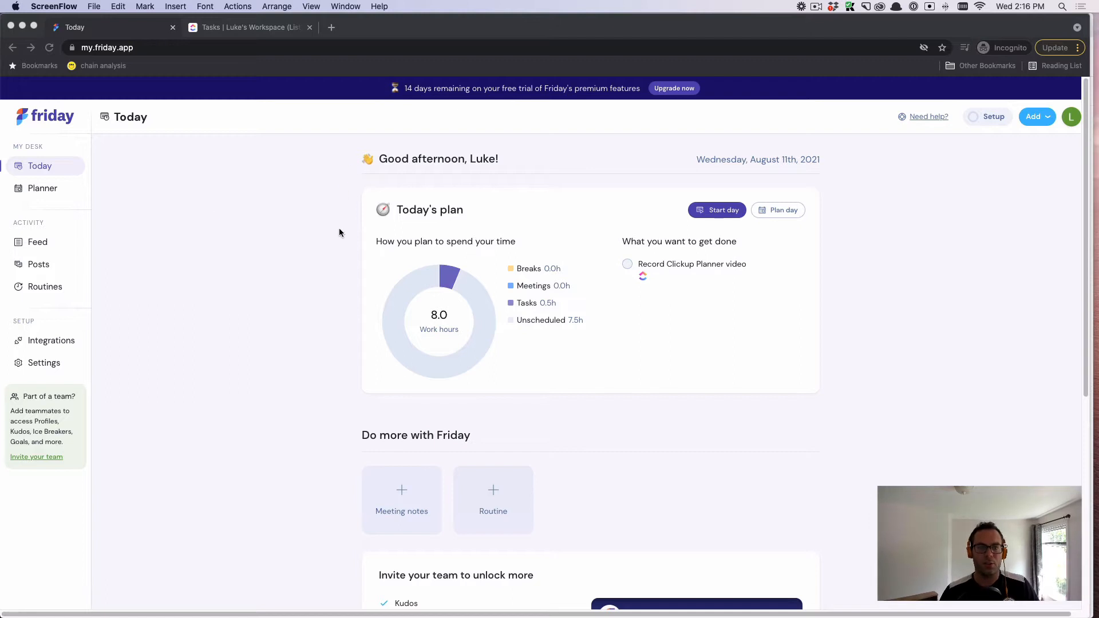
mouse_move(424, 230)
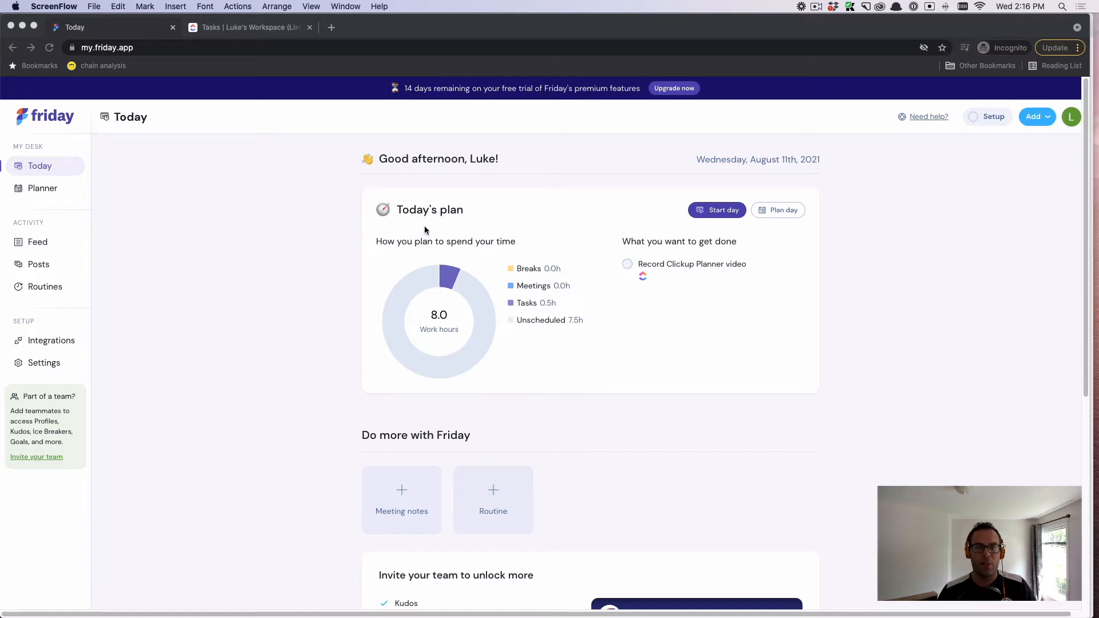
mouse_move(322, 248)
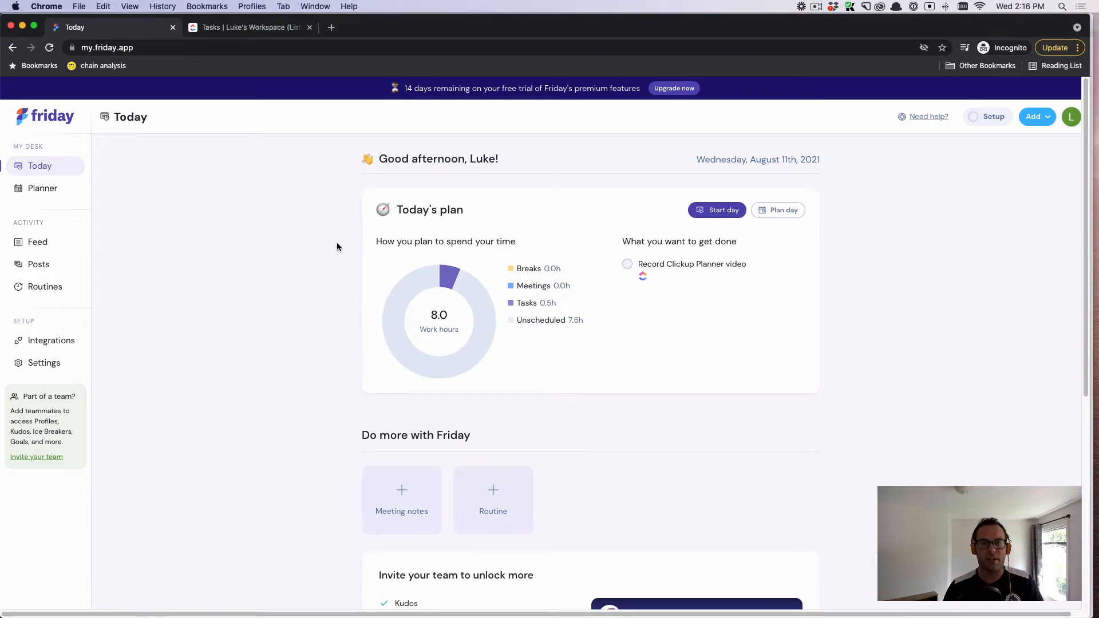
mouse_move(417, 245)
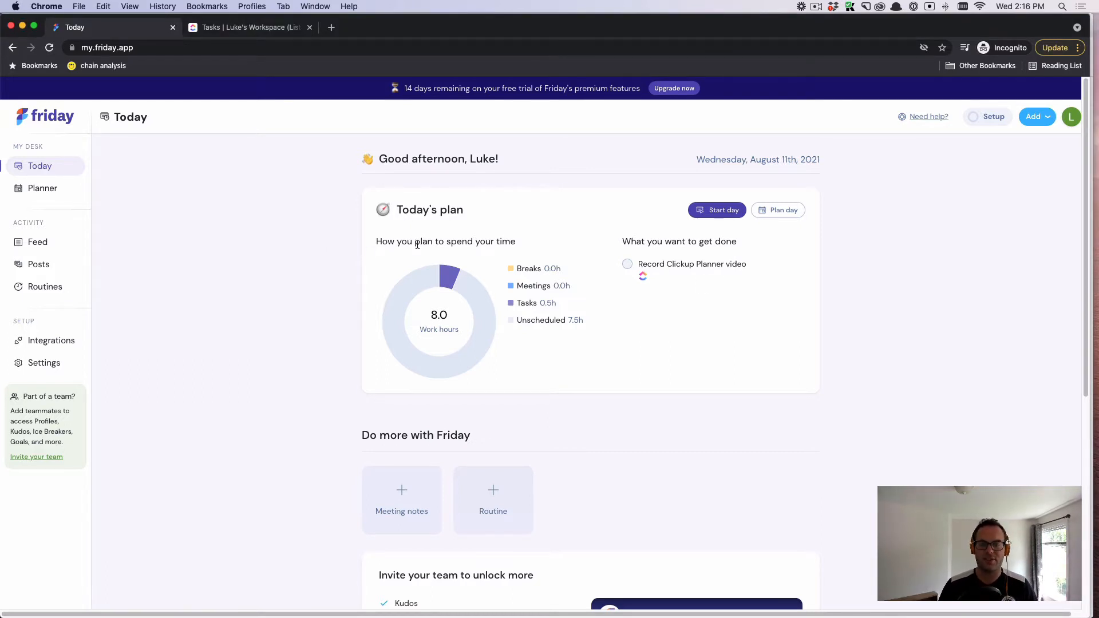
mouse_move(410, 261)
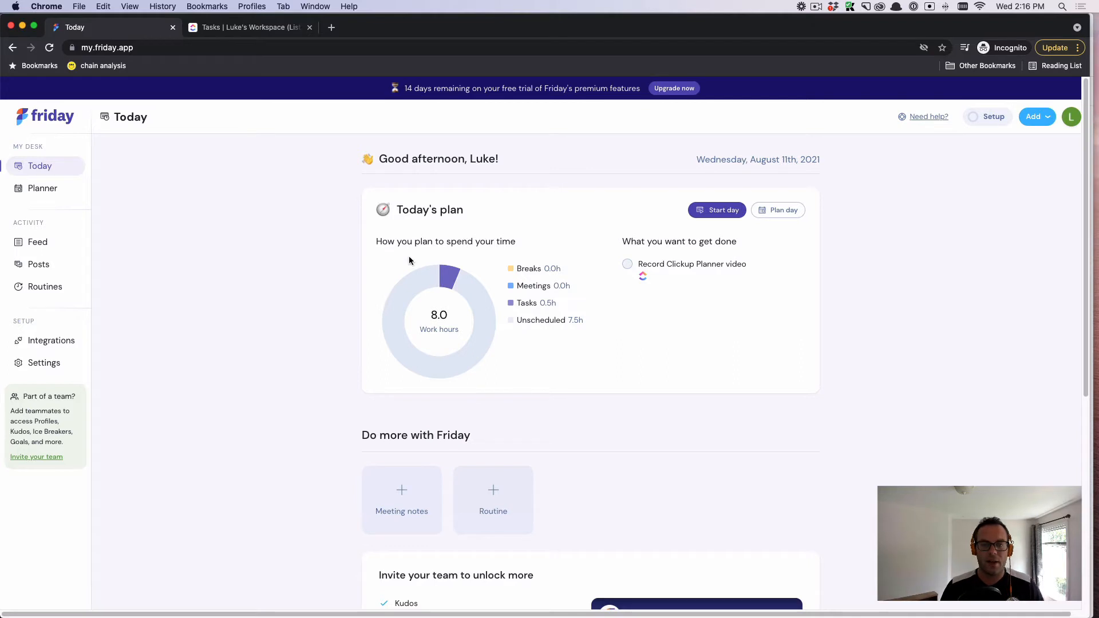
mouse_move(432, 332)
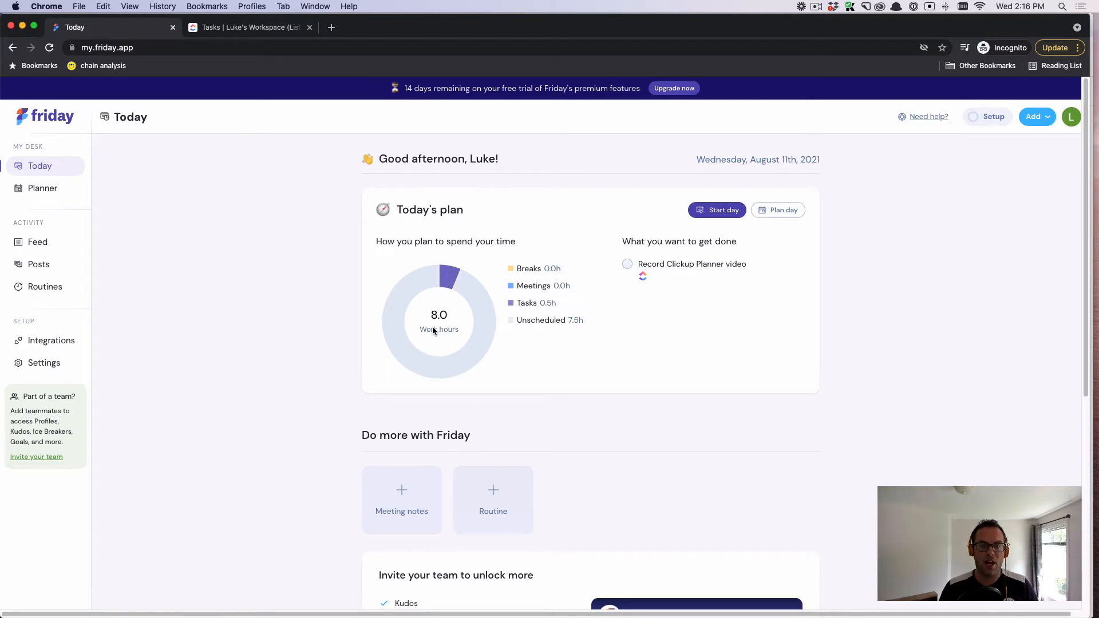
mouse_move(517, 281)
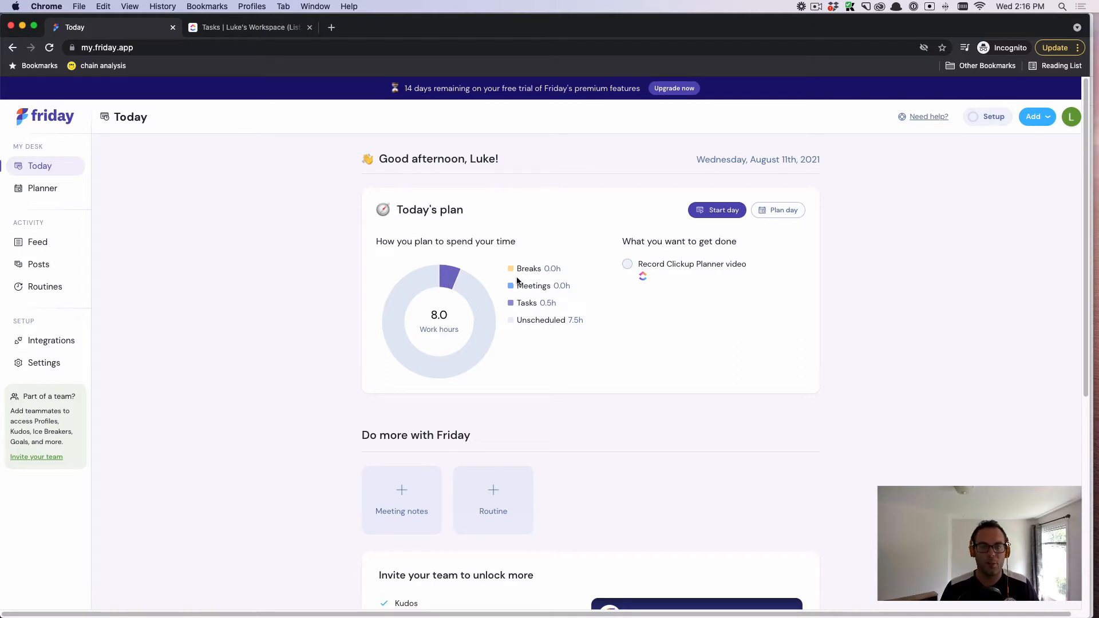
mouse_move(522, 298)
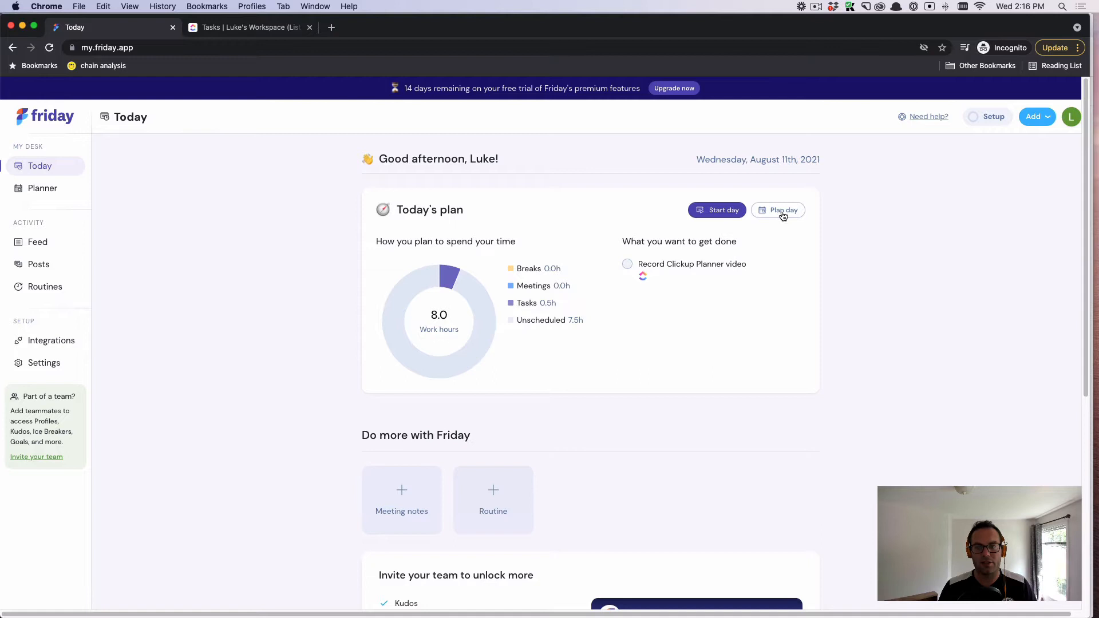
Step: Start planning the day and pick an empty Wednesday time slot to schedule into
left_click(779, 210)
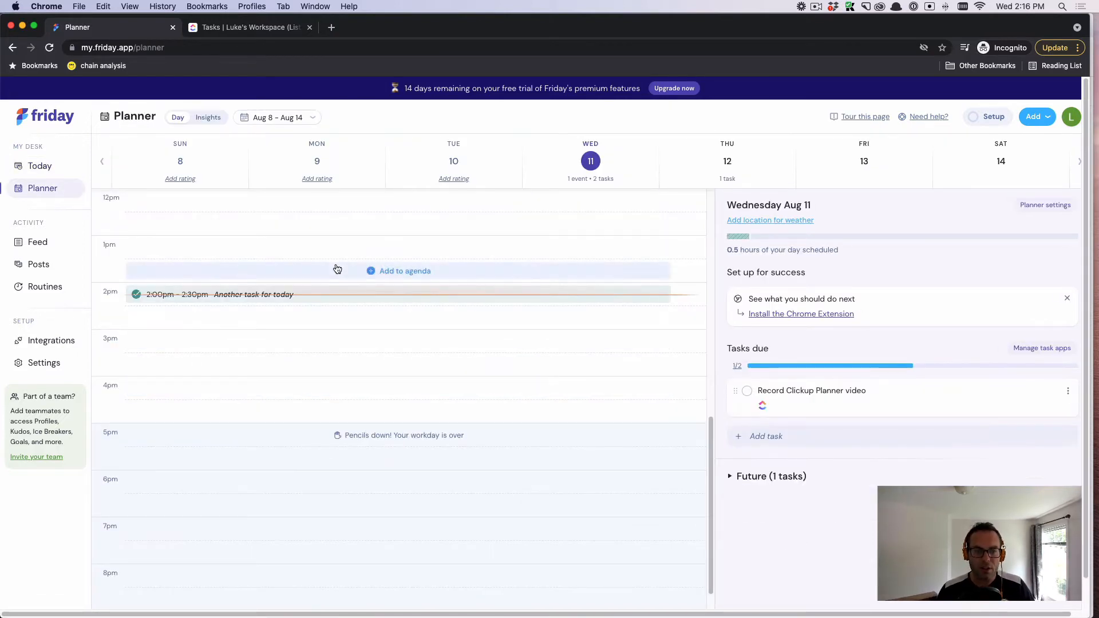
scroll("up", 3)
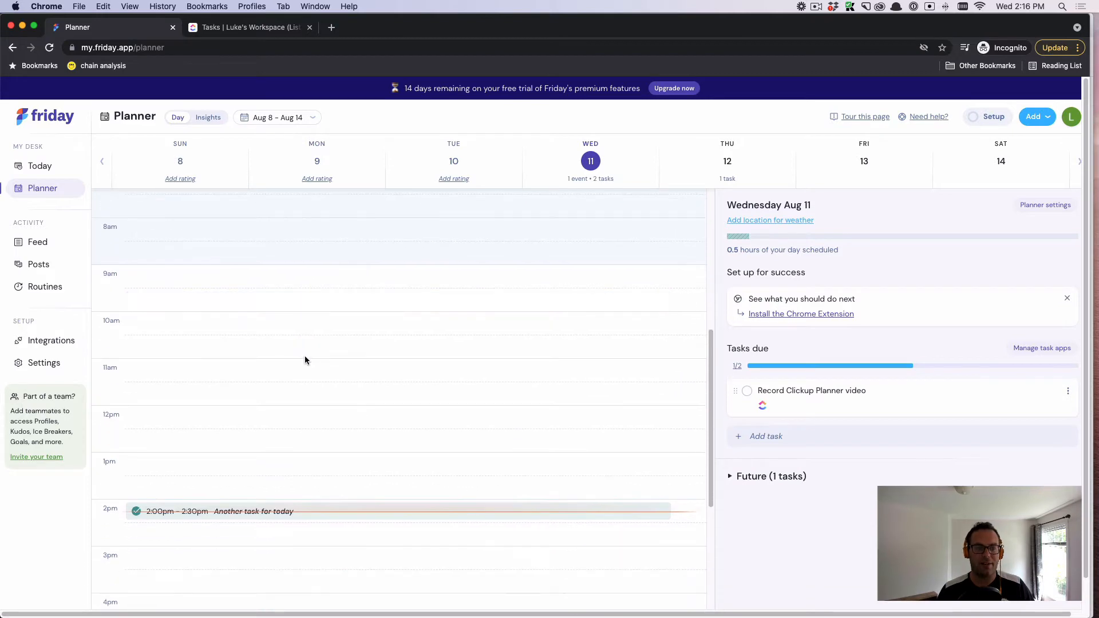
mouse_move(307, 310)
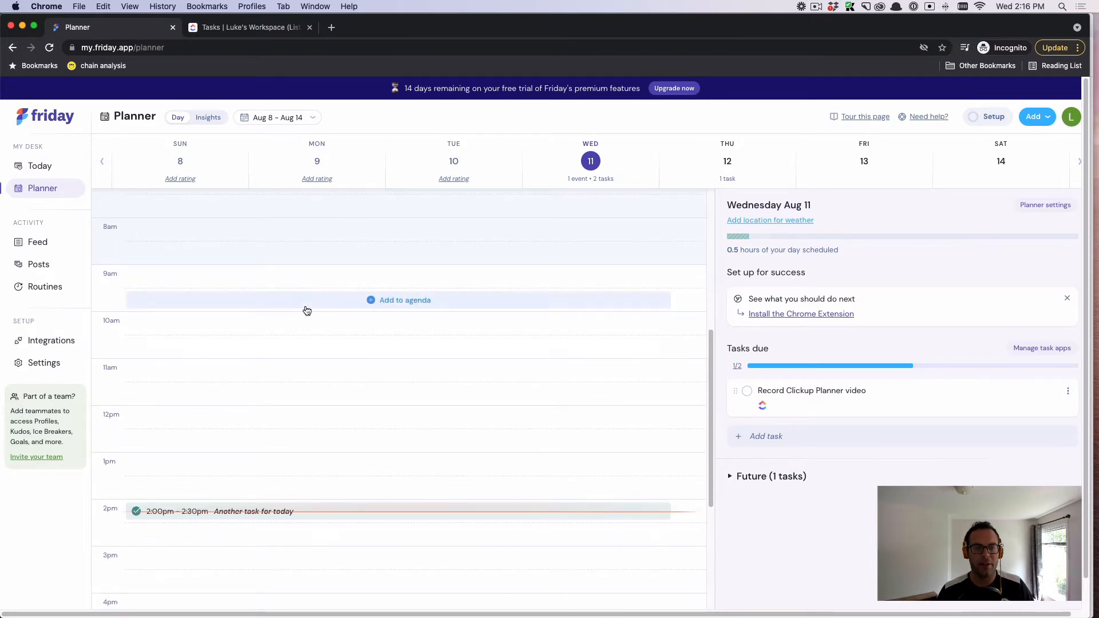
mouse_move(263, 355)
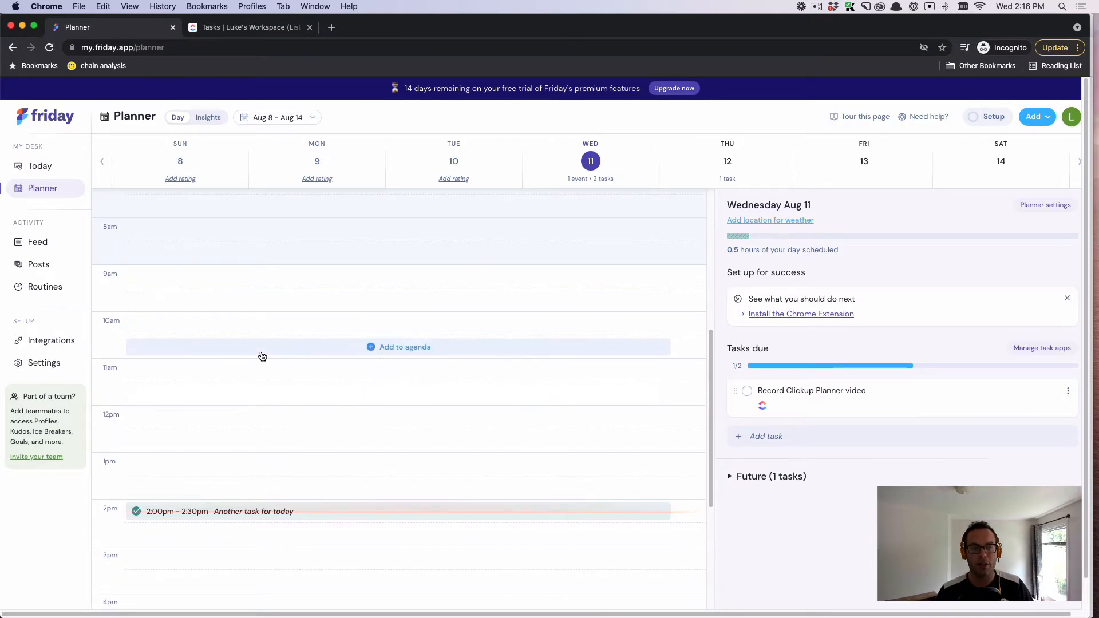
scroll("down", 3)
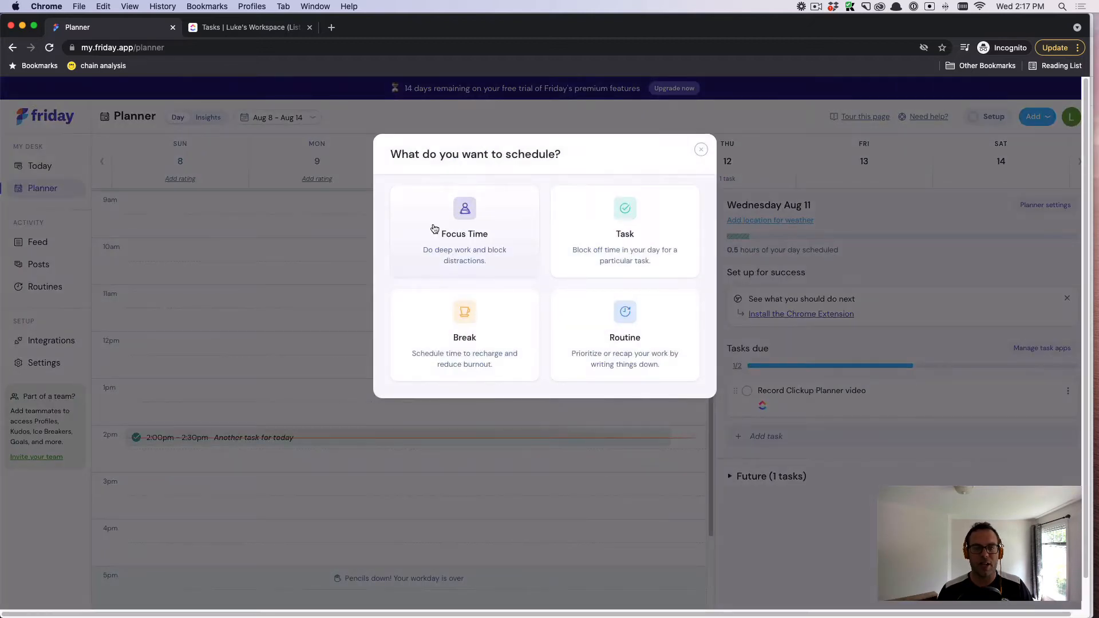
mouse_move(457, 254)
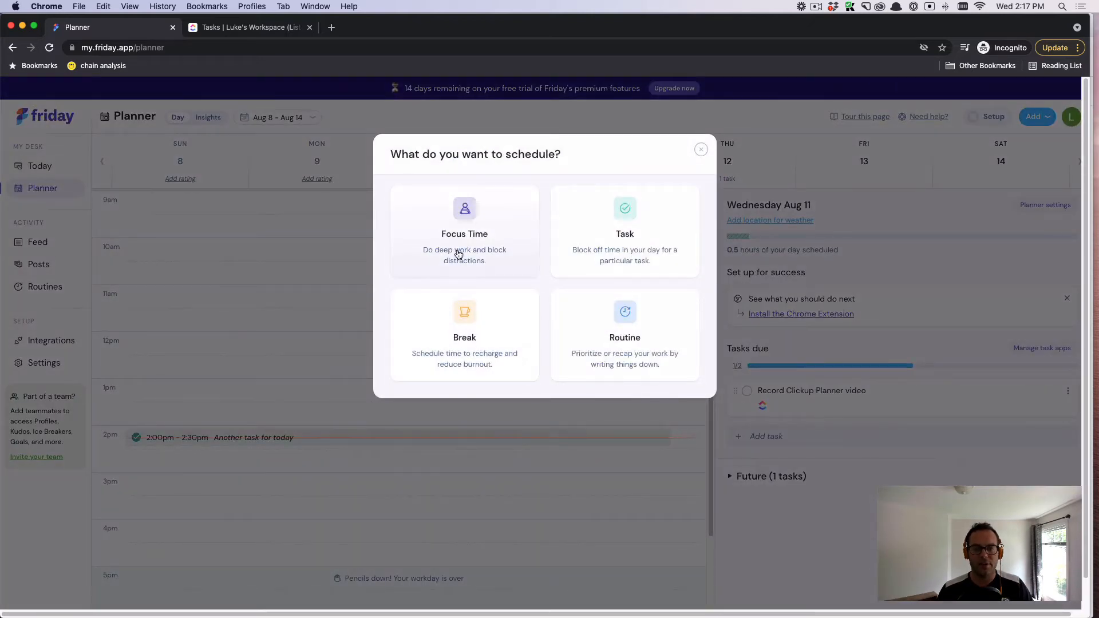
Step: Add a Focus Time block ending at 3:30pm to Wednesday Aug 11's calendar
left_click(464, 233)
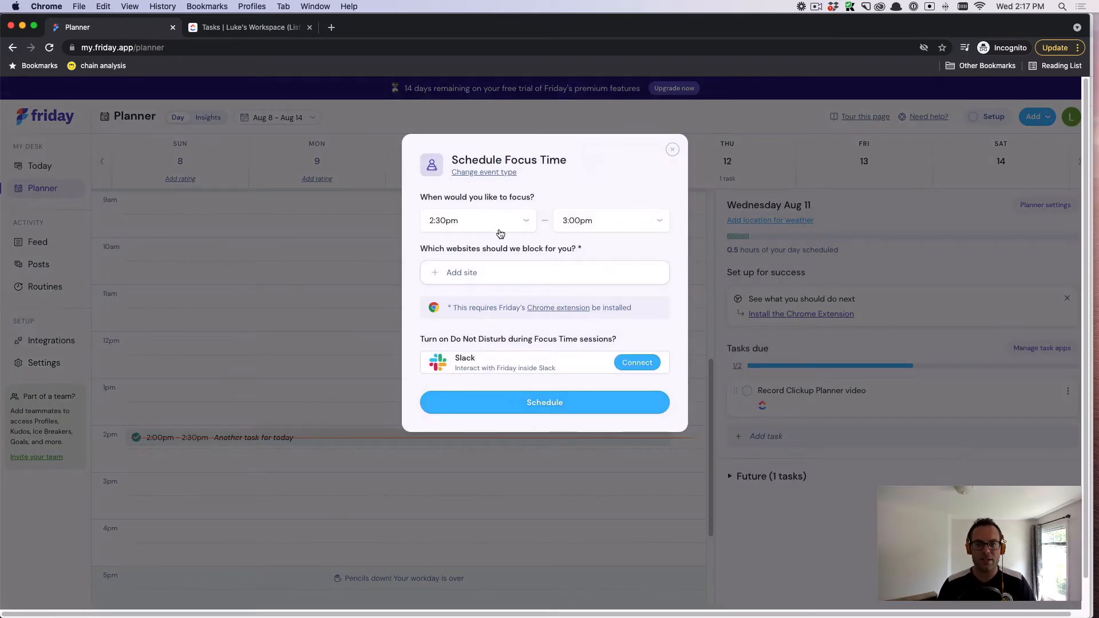
left_click(611, 220)
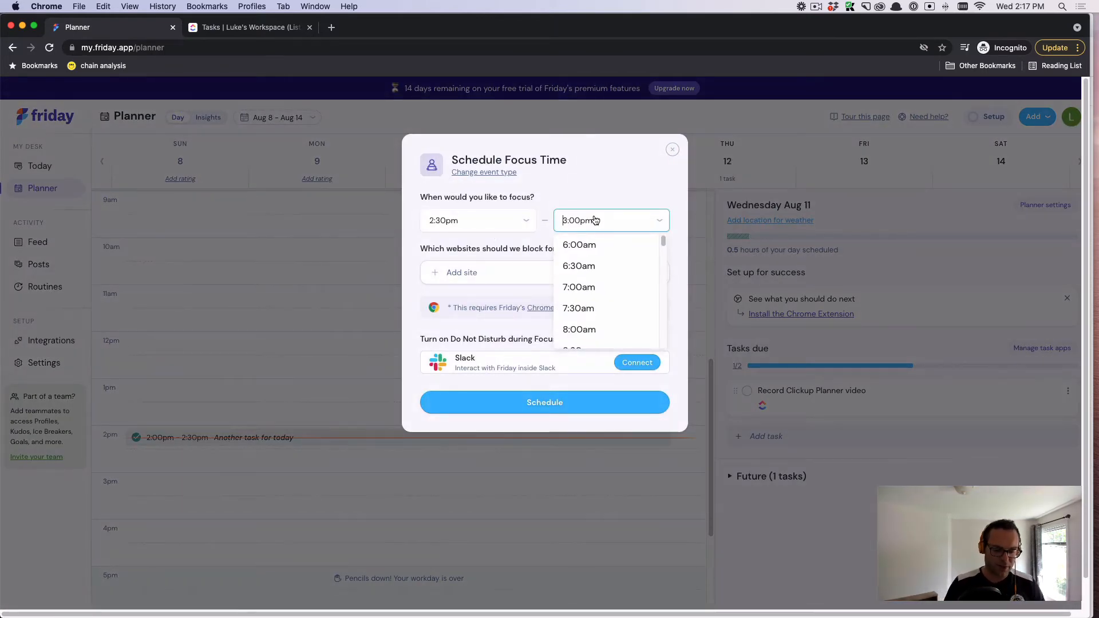
type("3:30")
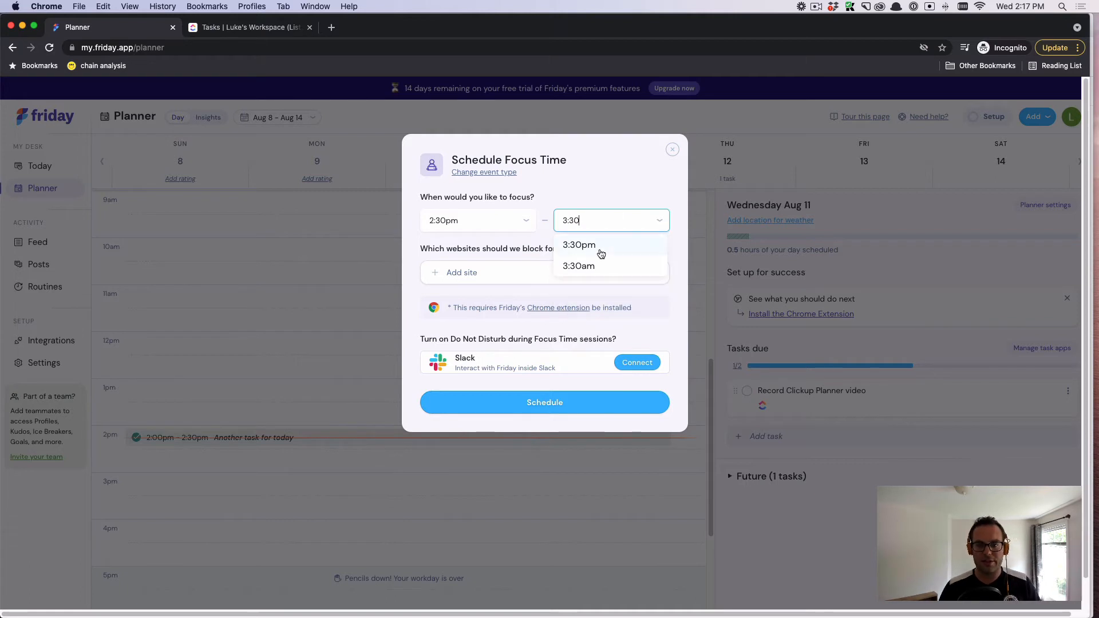
left_click(578, 245)
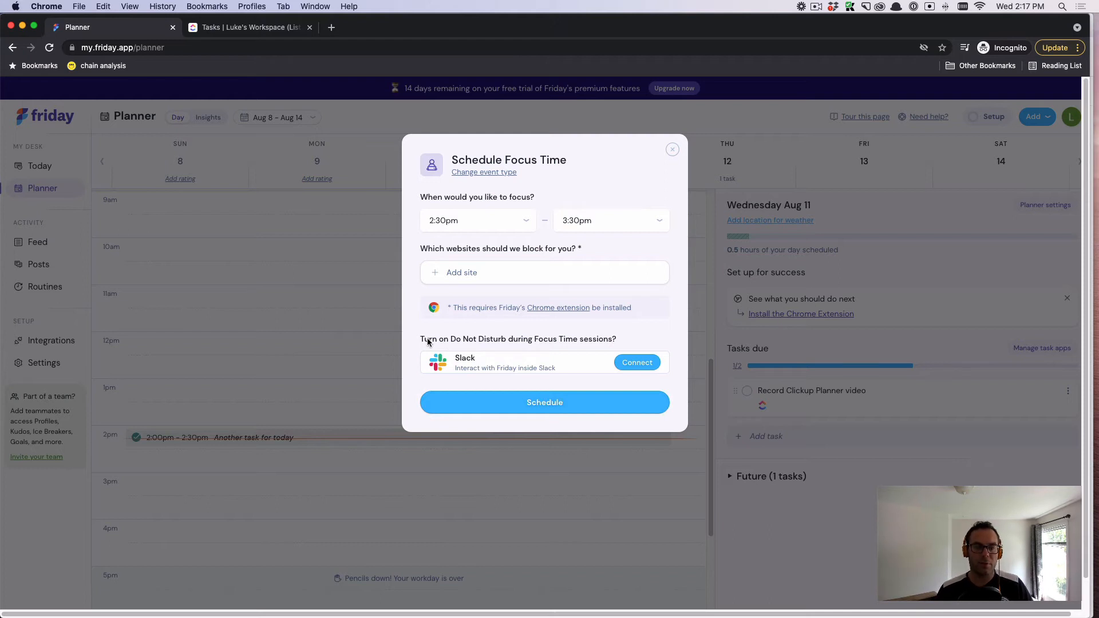
mouse_move(505, 386)
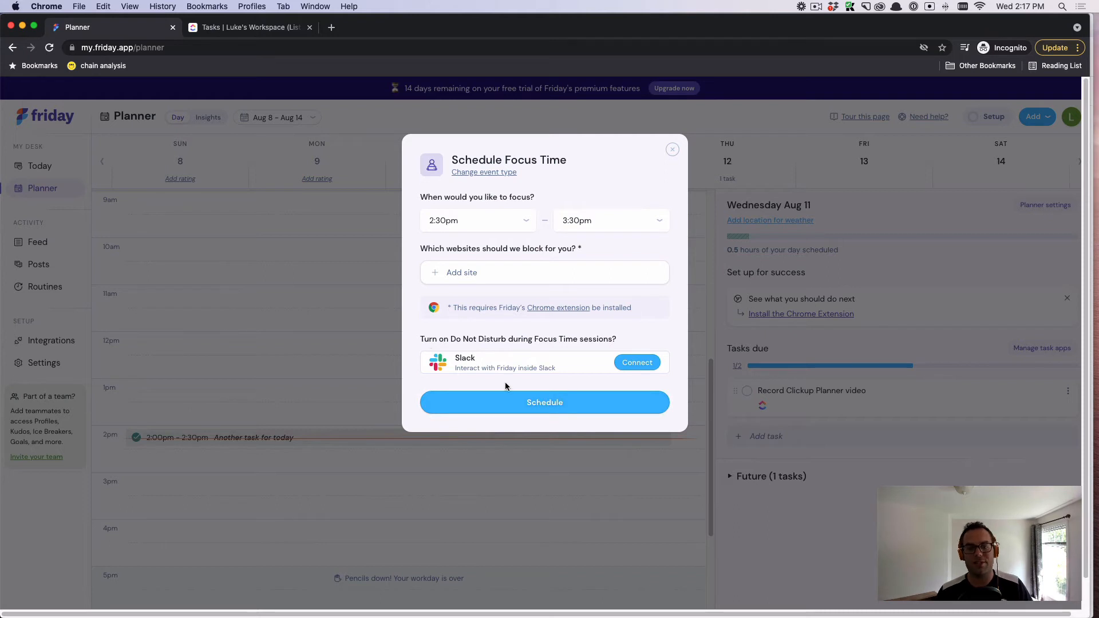
left_click(544, 402)
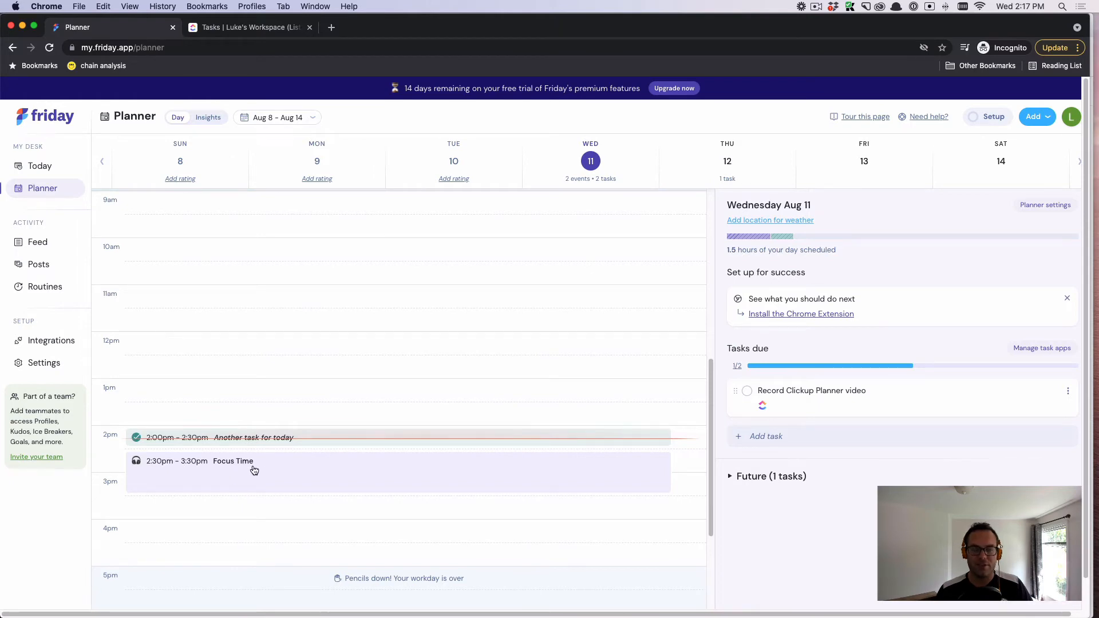
mouse_move(248, 507)
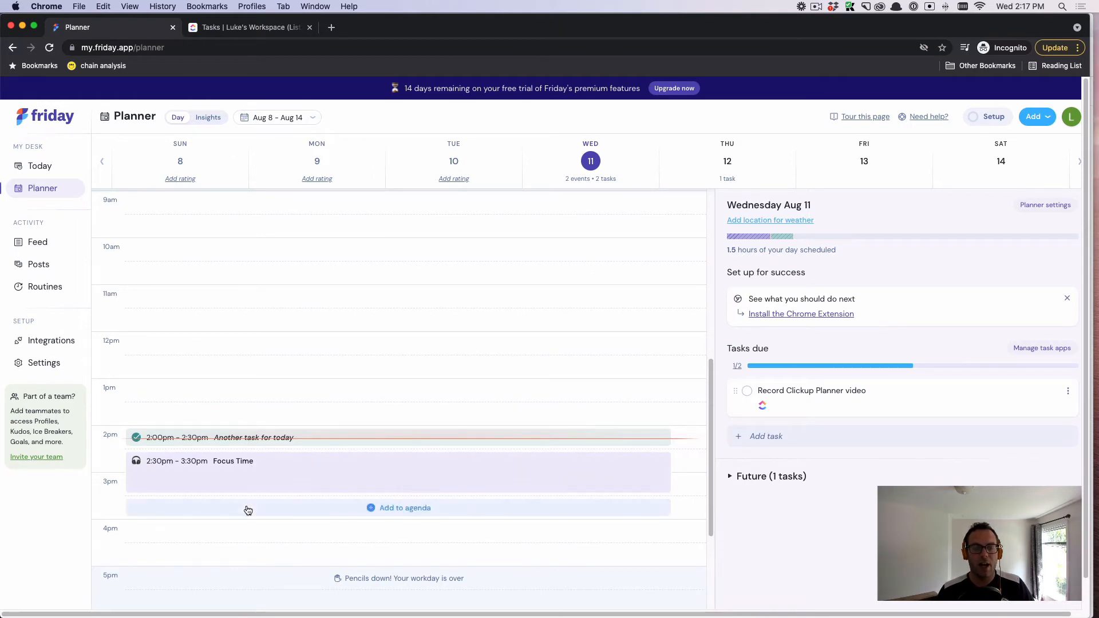
mouse_move(742, 414)
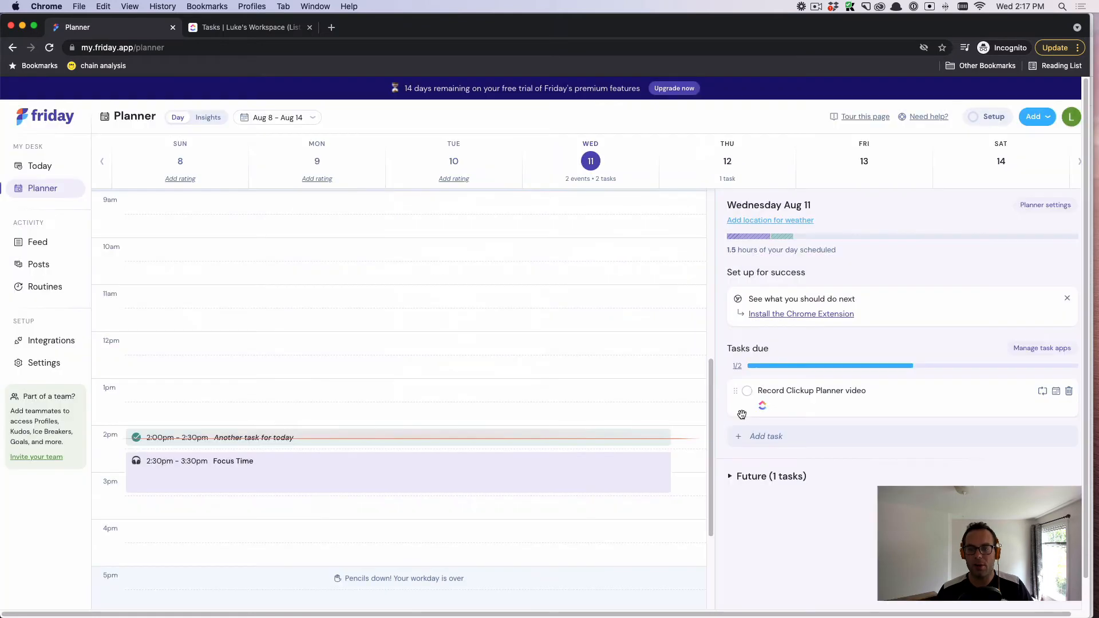
mouse_move(735, 391)
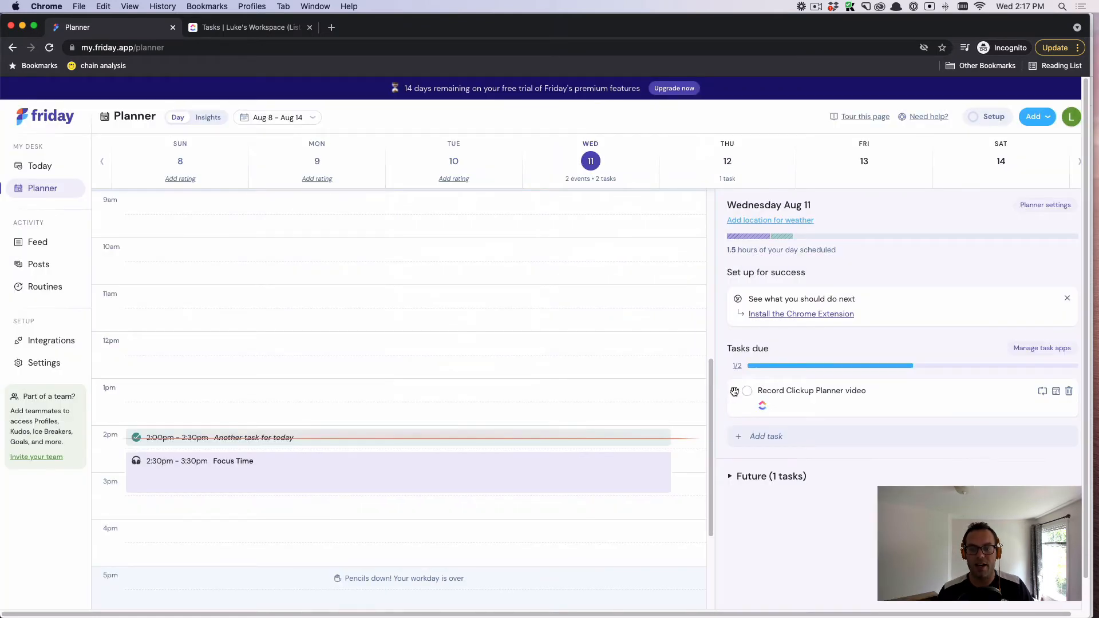
Step: Schedule the Record Clickup Planner video task for 3:30pm–4:00pm on Wednesday
left_click(1042, 392)
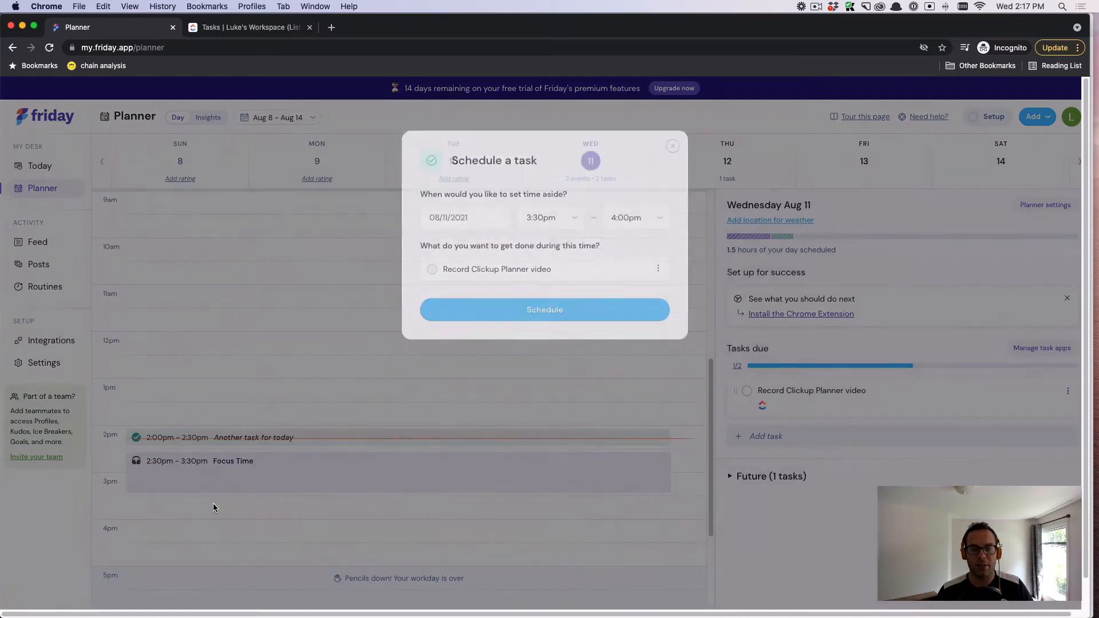
left_click(544, 309)
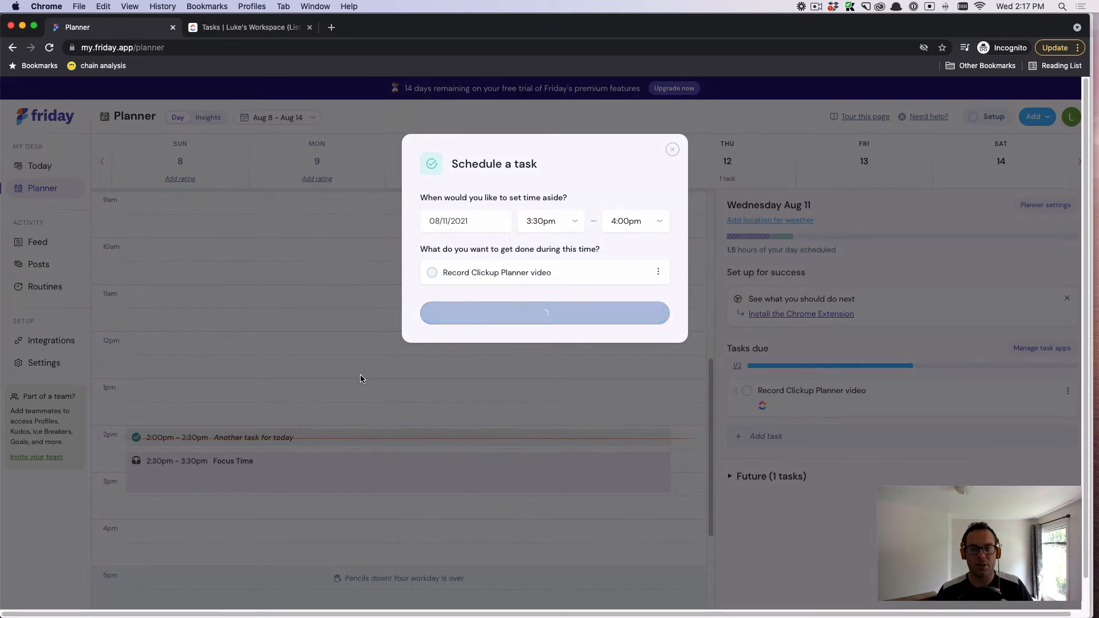
left_click(545, 312)
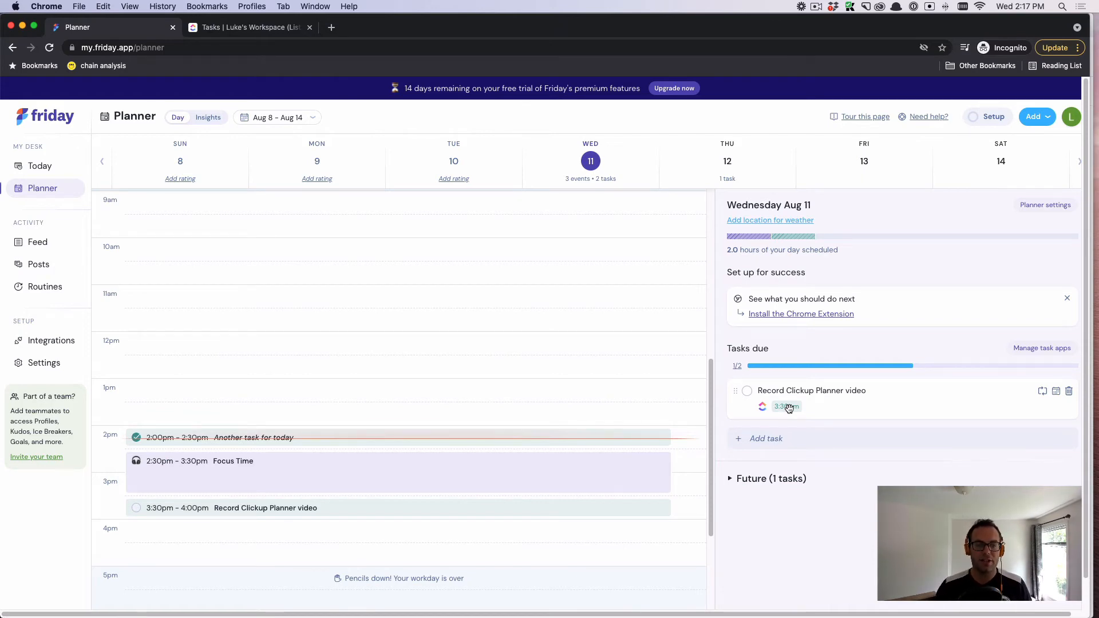
mouse_move(364, 442)
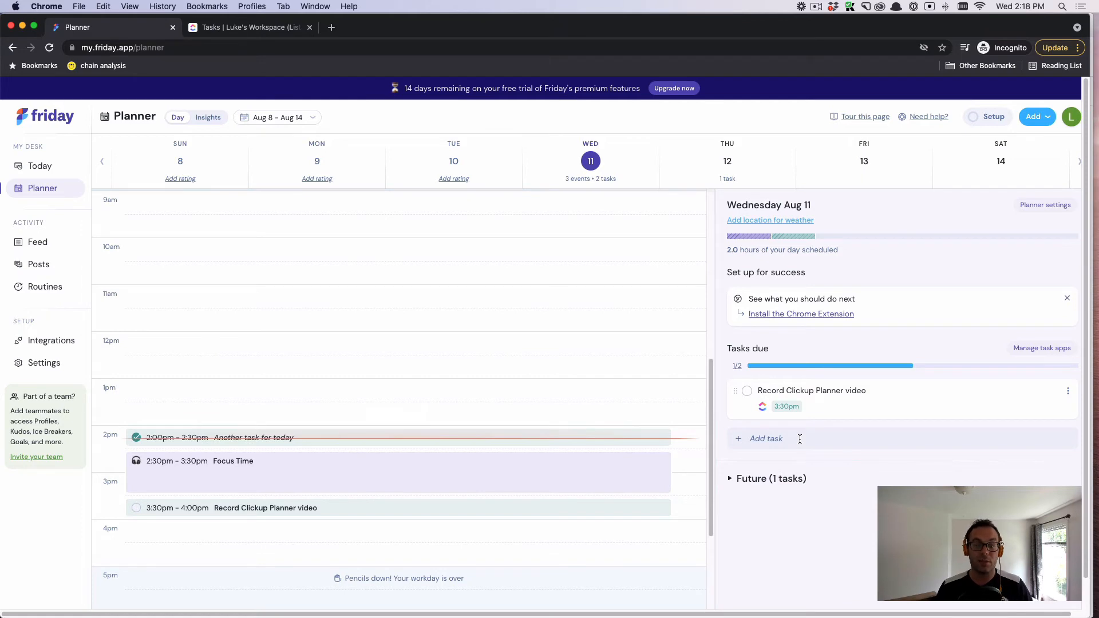
mouse_move(796, 435)
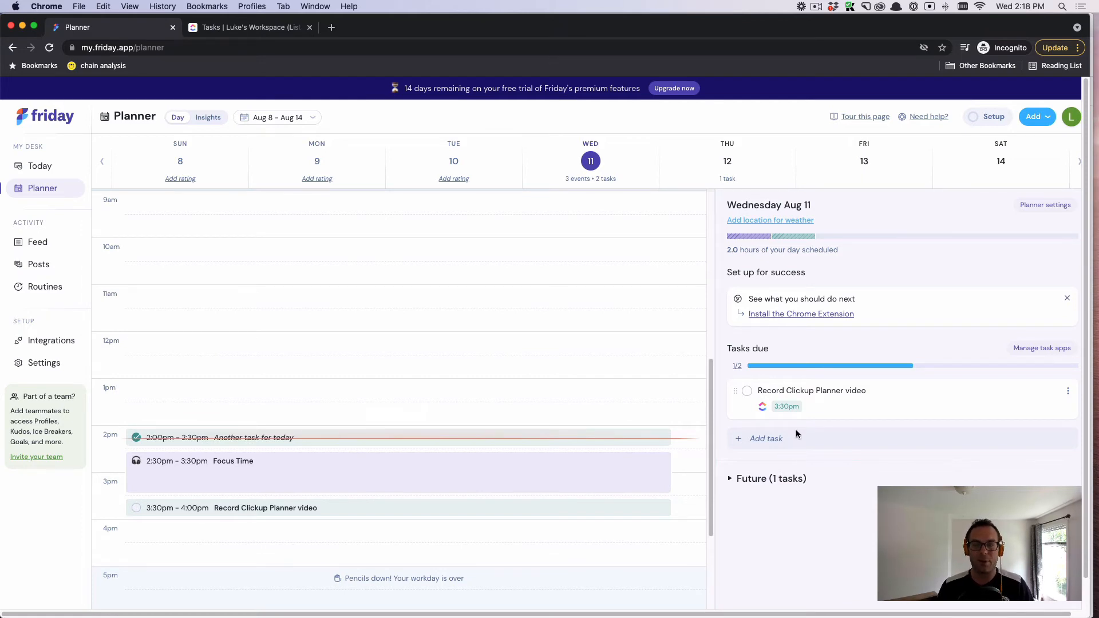
mouse_move(803, 436)
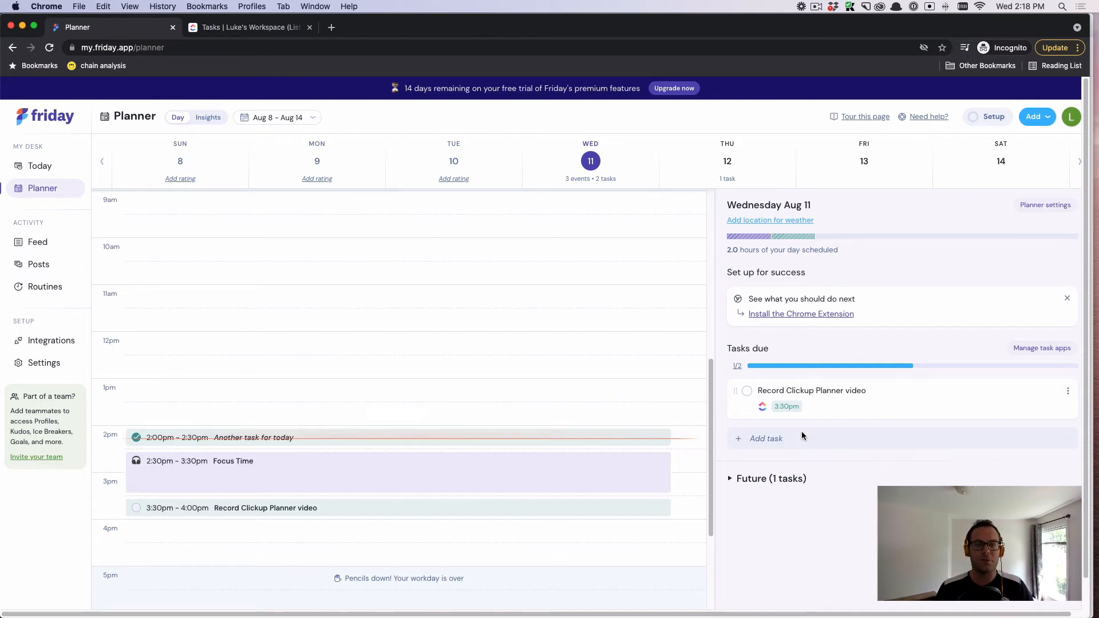
mouse_move(410, 516)
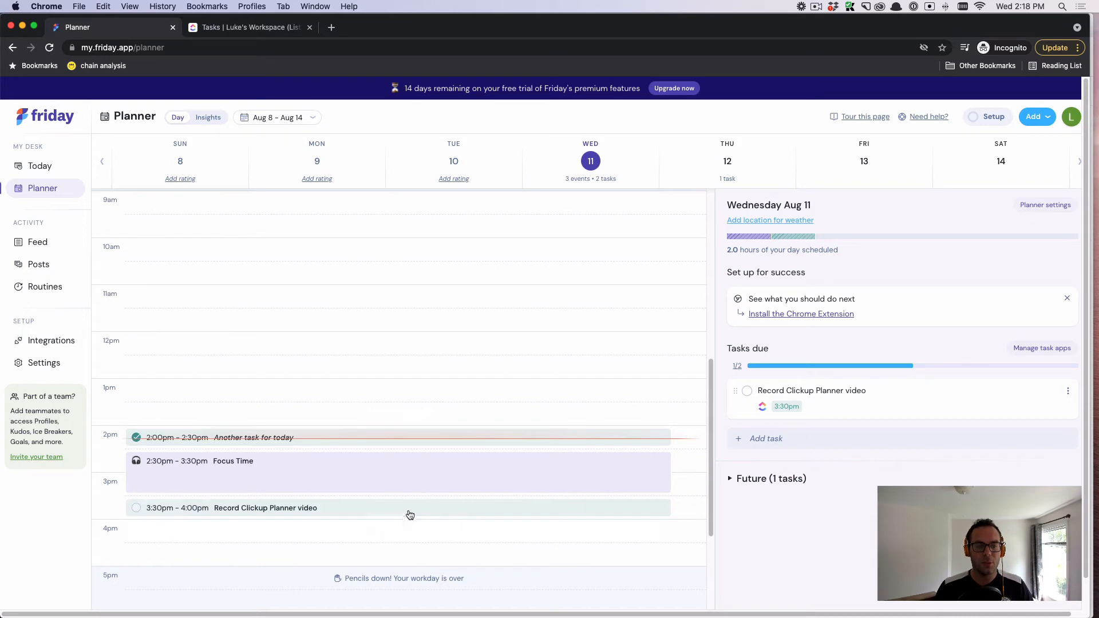
Step: Start today's plan from the Today page, declining yesterday's uncompleted tasks
left_click(40, 164)
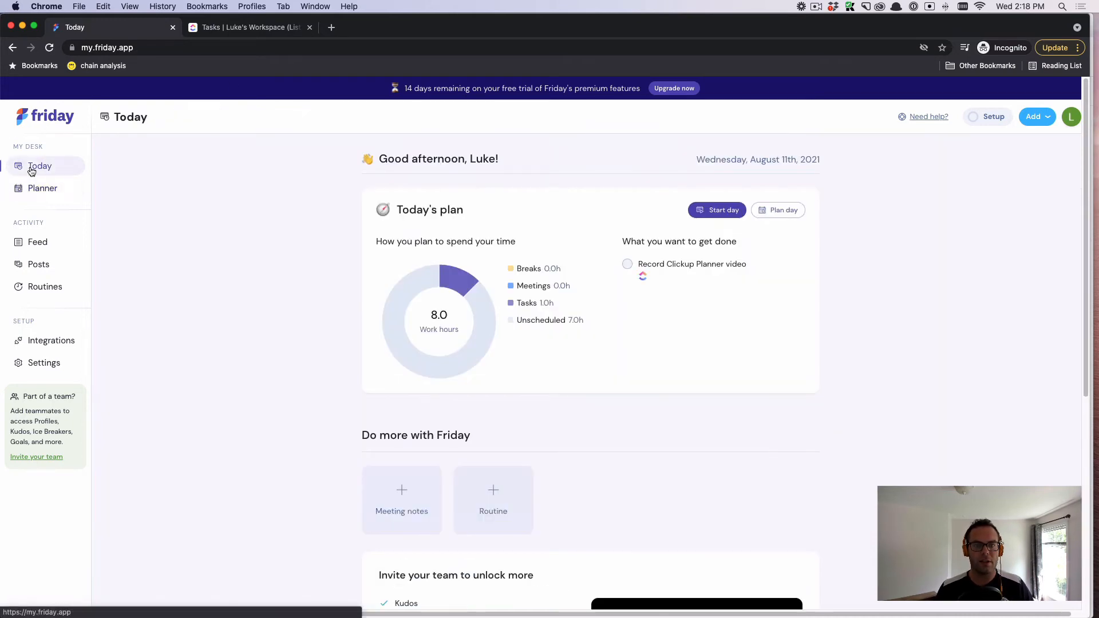
mouse_move(462, 288)
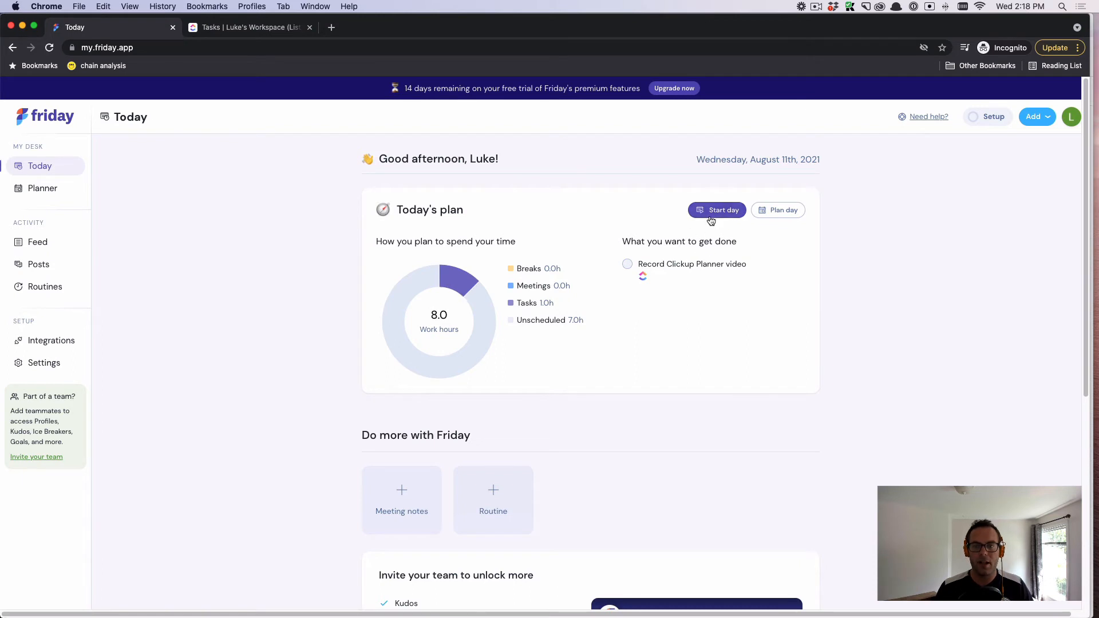
left_click(716, 209)
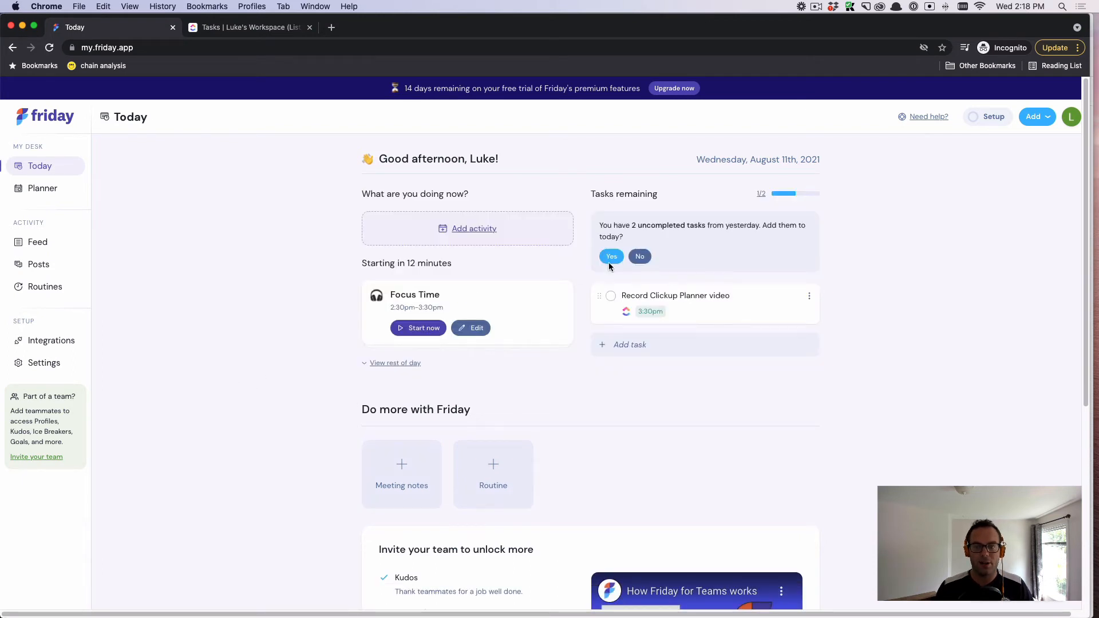
left_click(639, 255)
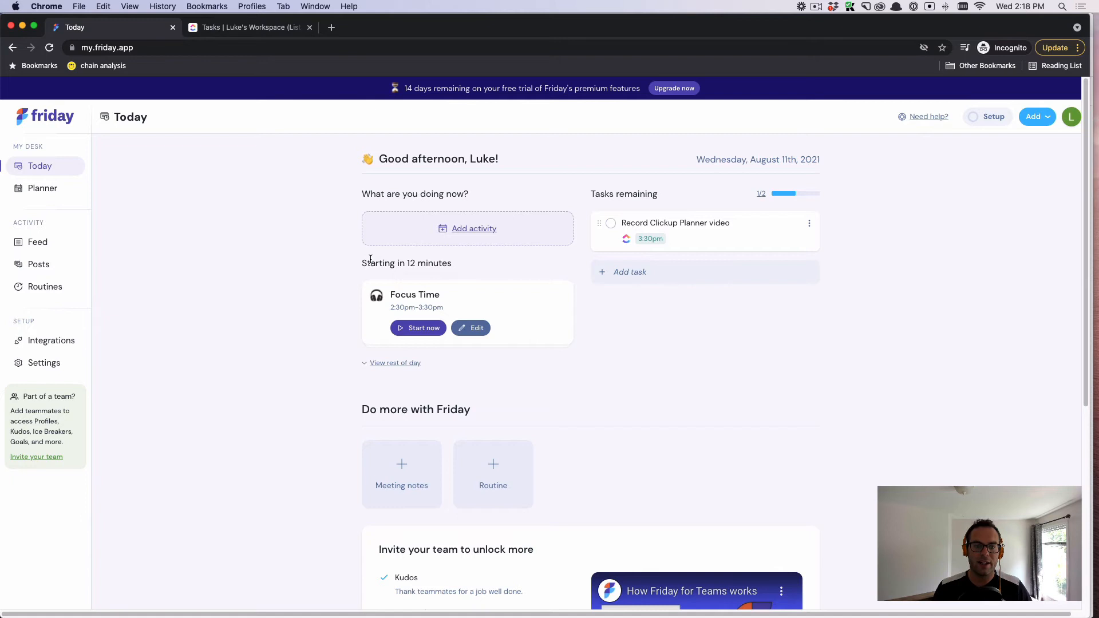
mouse_move(391, 299)
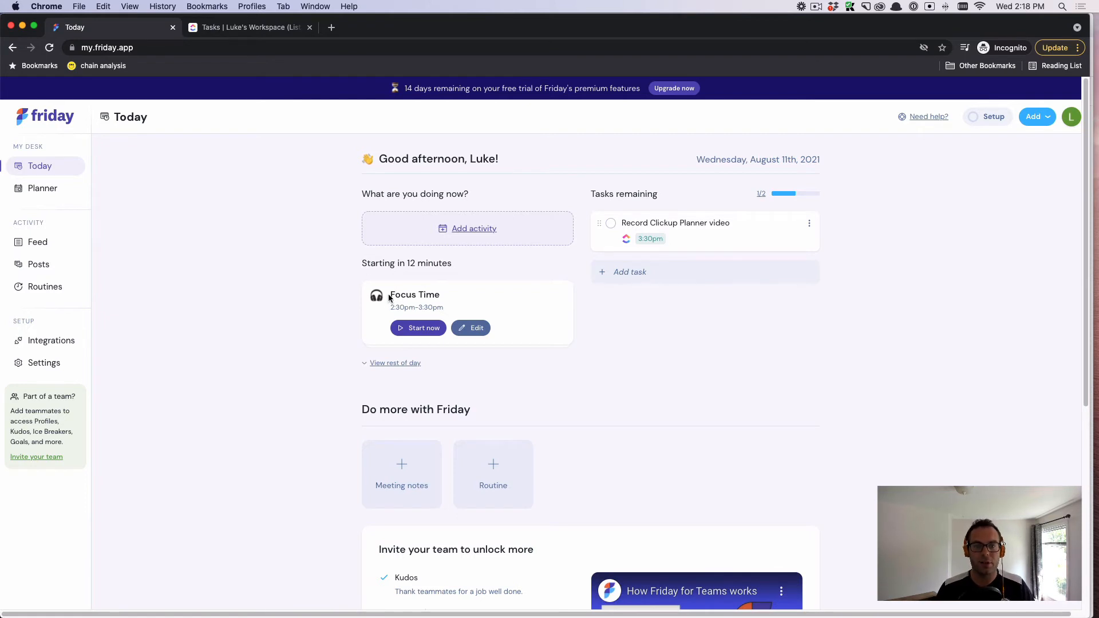
mouse_move(652, 229)
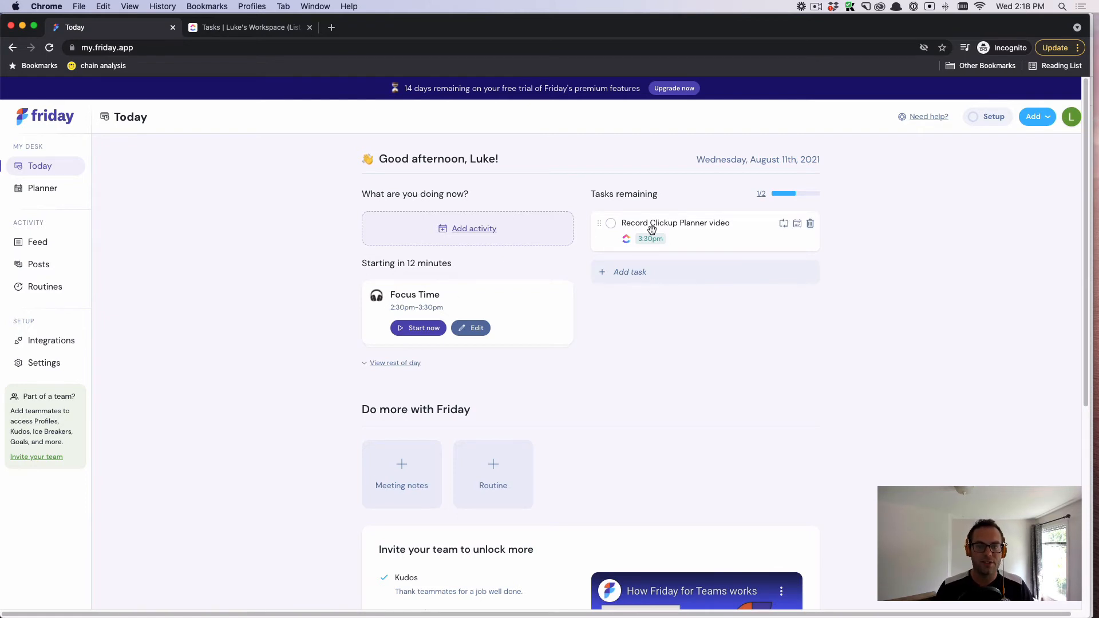
mouse_move(652, 271)
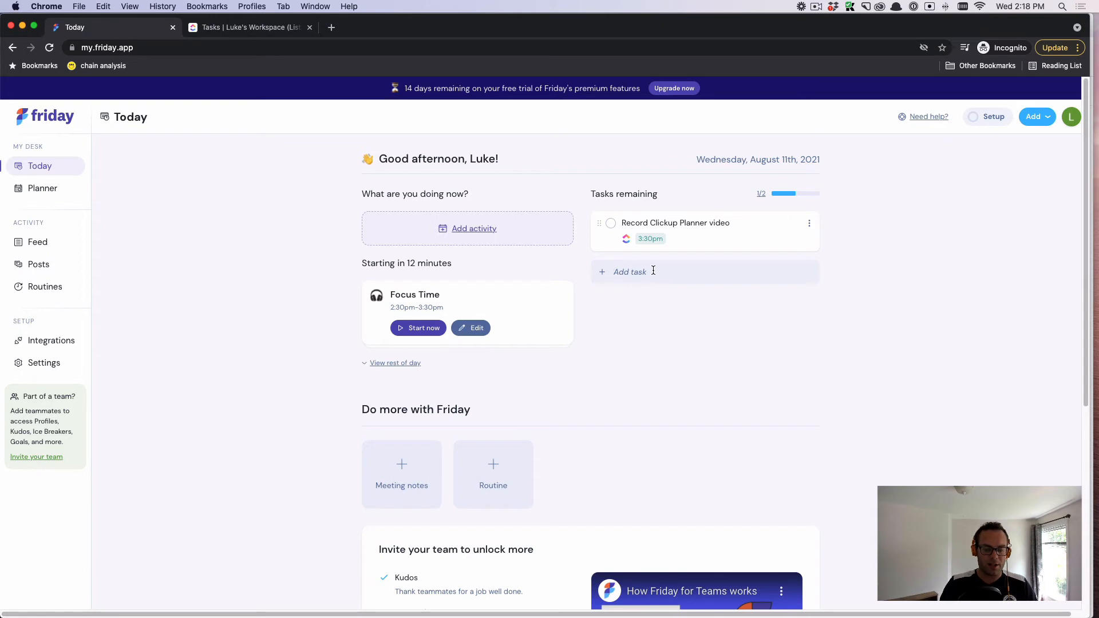
Step: Add a 'This is' sample task, schedule it 2:18–2:48pm, and mark it complete
type("This is a sample task")
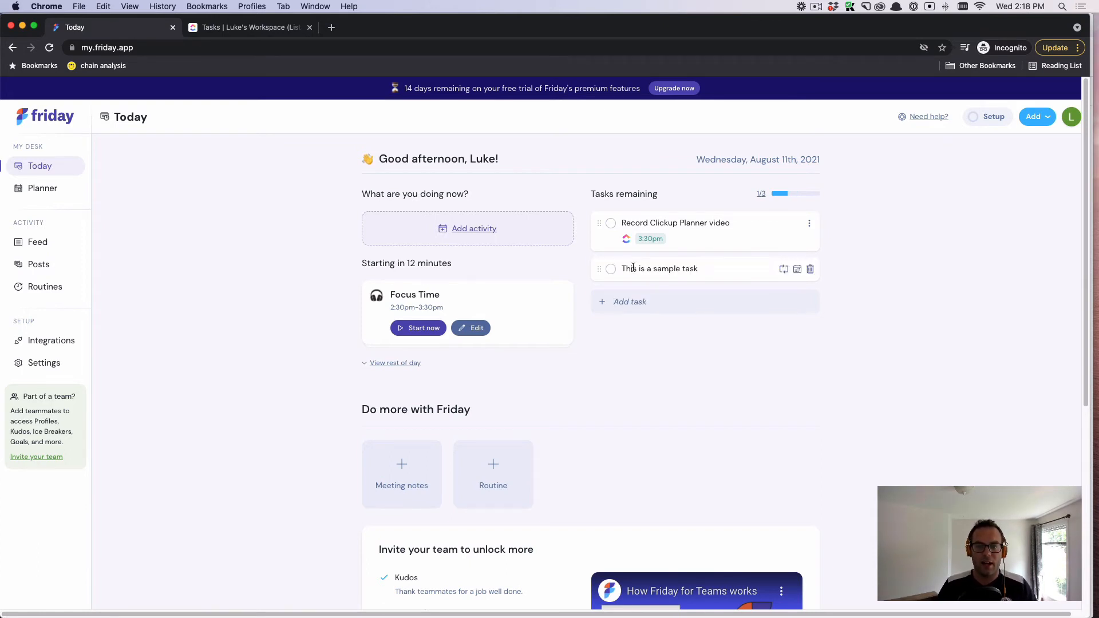
left_click(797, 269)
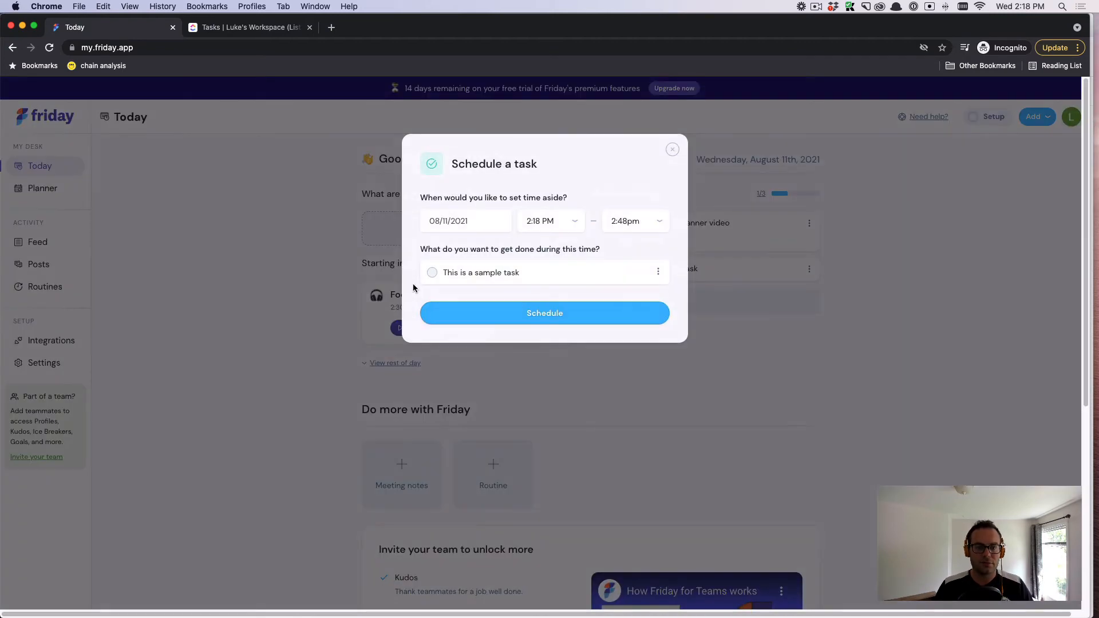
left_click(545, 313)
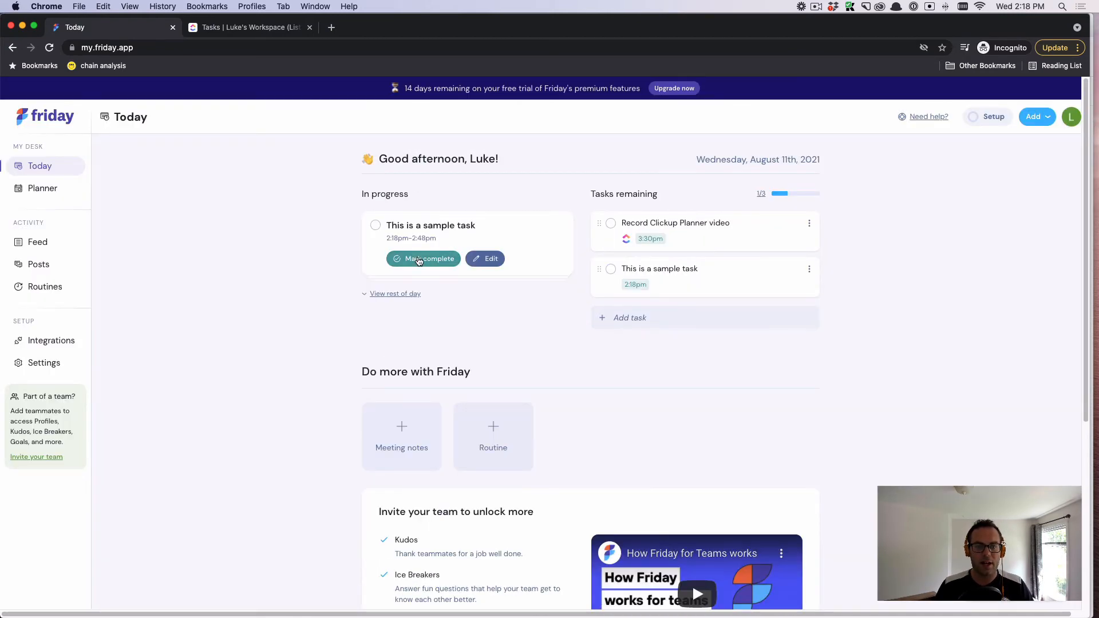
mouse_move(267, 226)
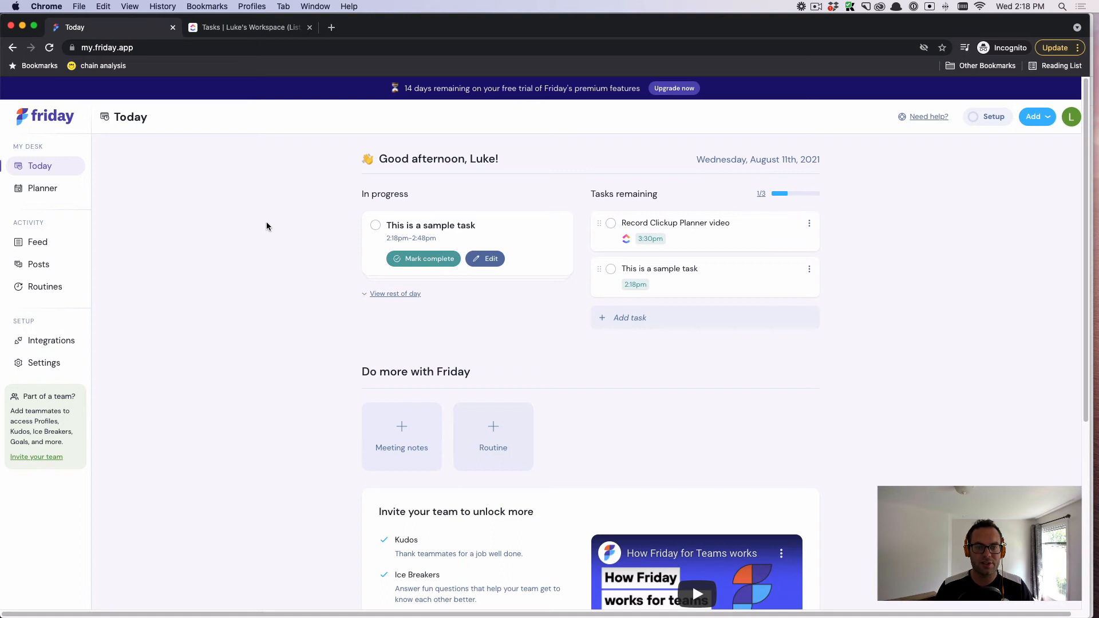
left_click(424, 258)
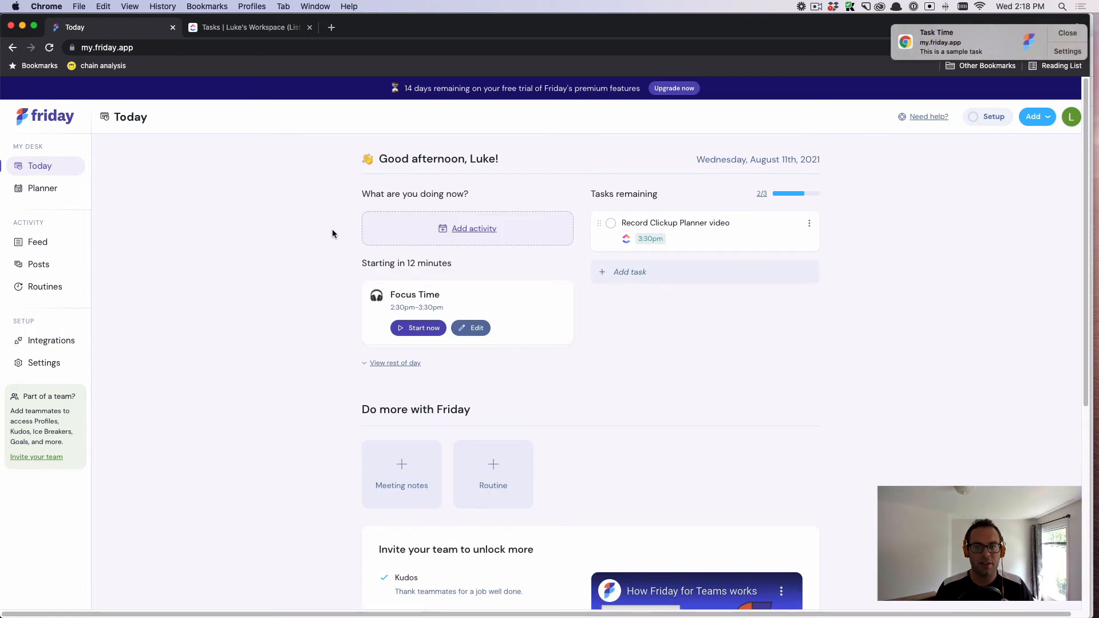
mouse_move(221, 242)
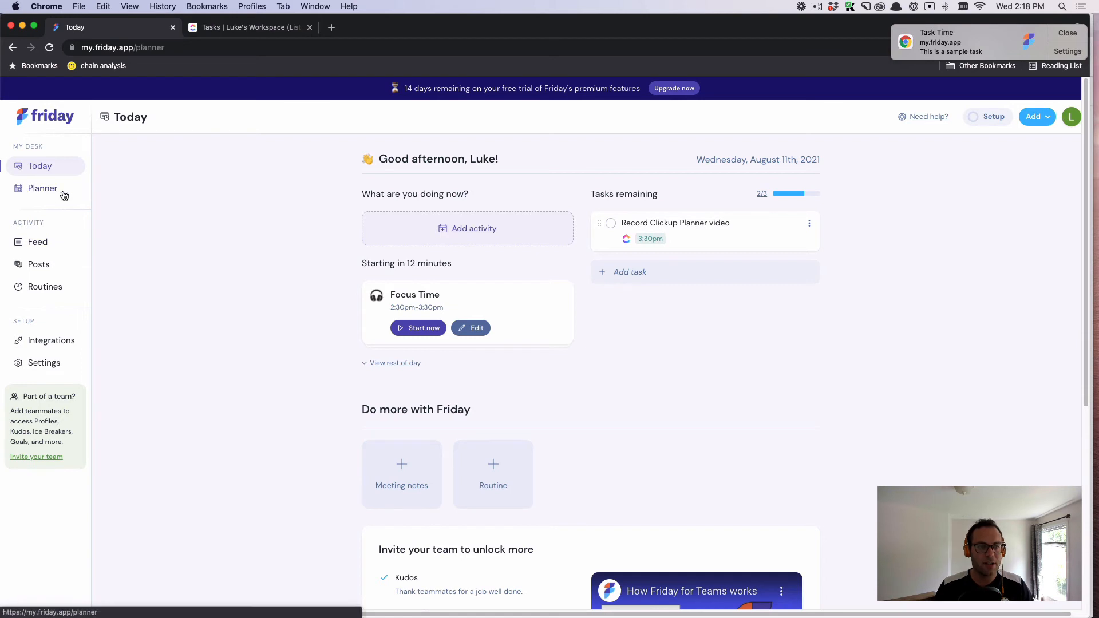
Step: Return to Today, decline carry-over, and mark Record Clickup Planner video complete
left_click(43, 188)
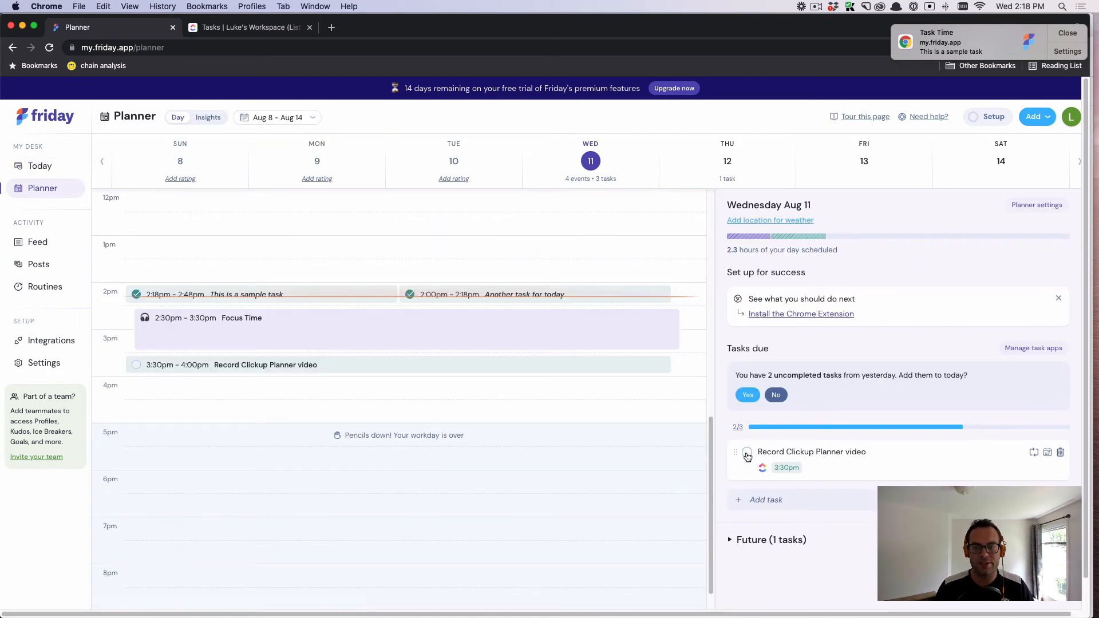
mouse_move(135, 206)
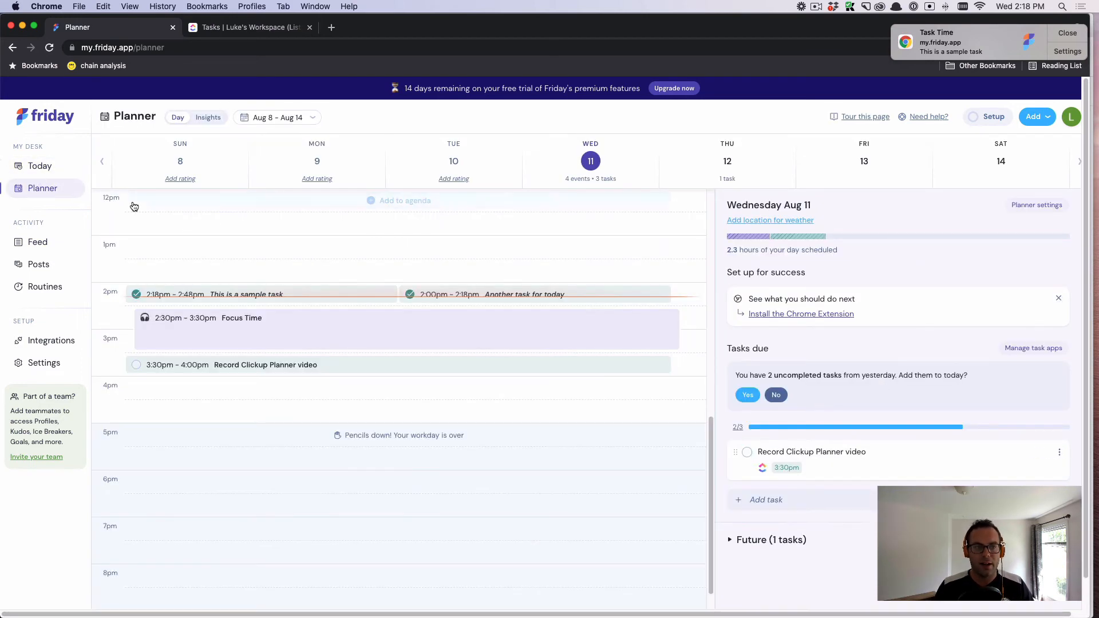
left_click(40, 165)
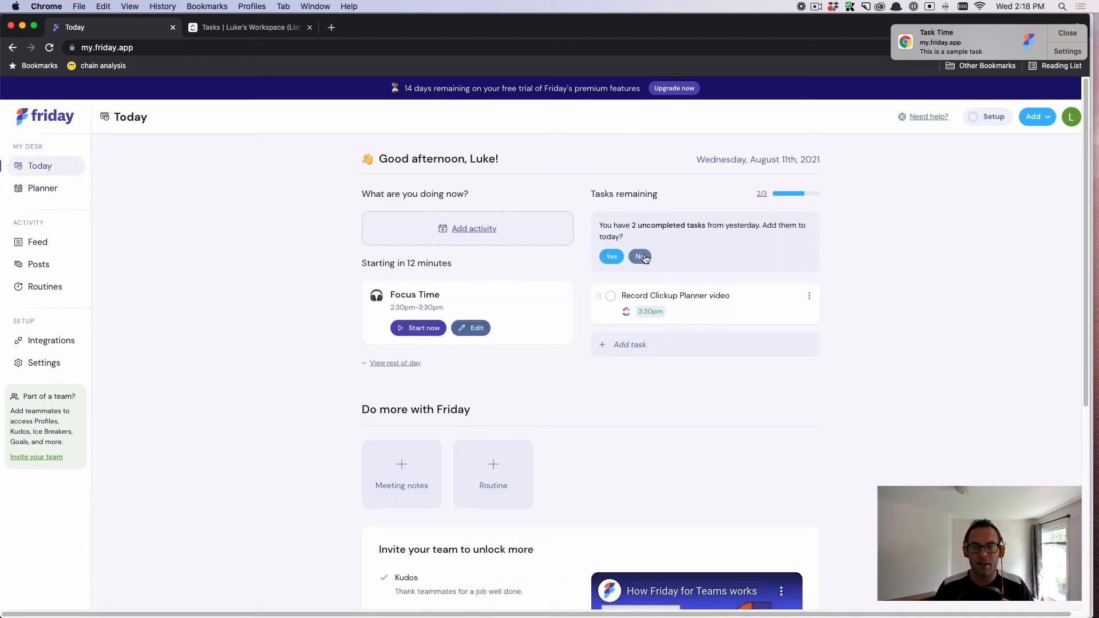
left_click(638, 256)
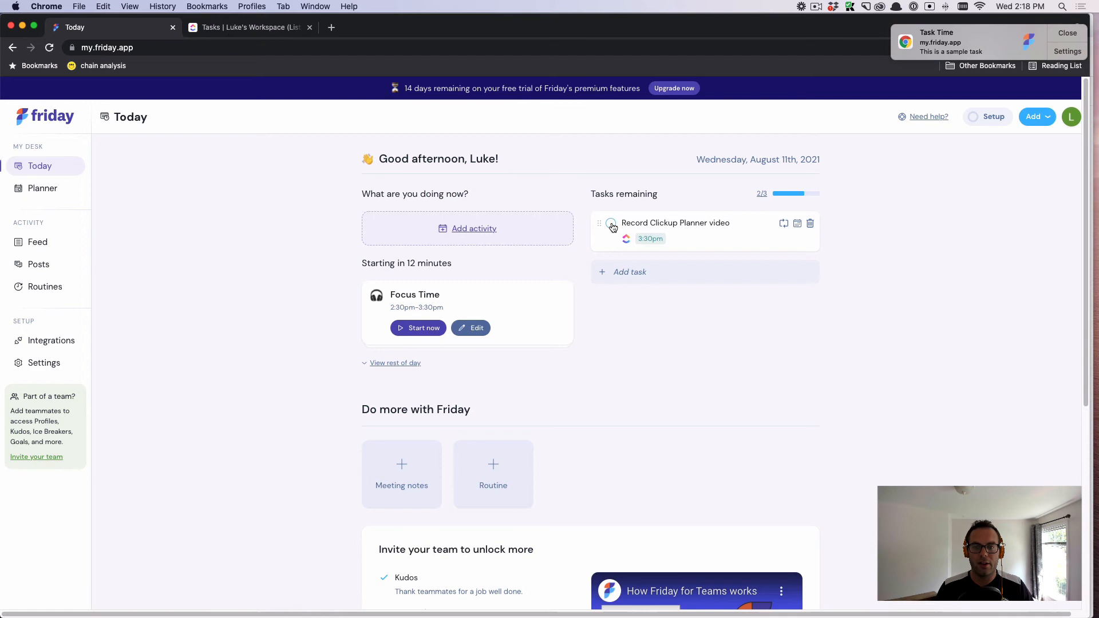
left_click(610, 227)
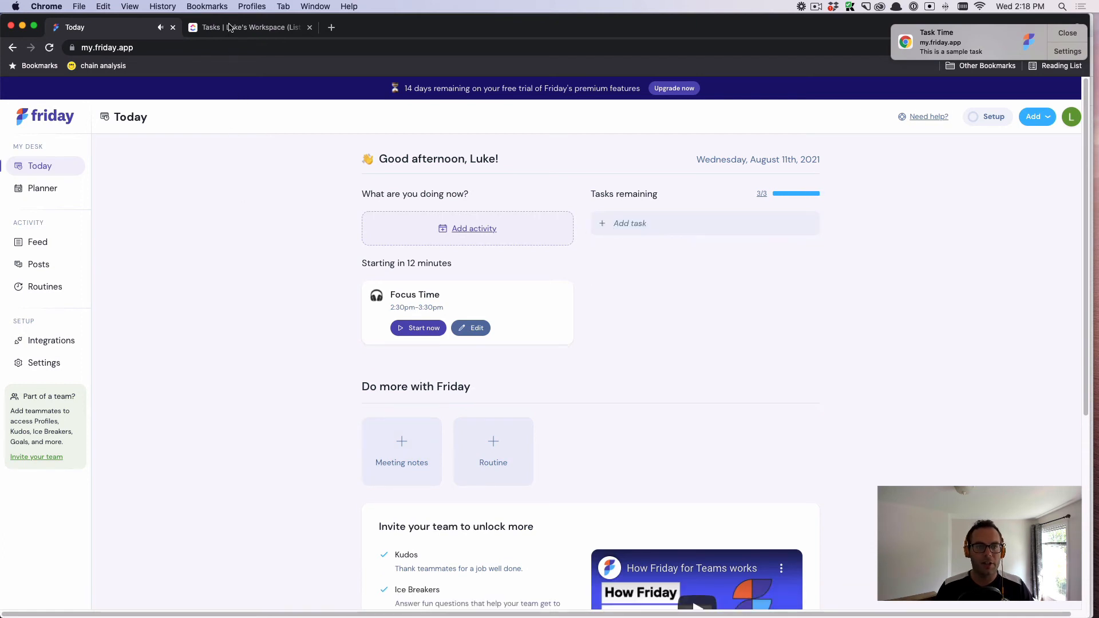
Step: Check ClickUp's To Do list now shows only Sync up with Bob re: codebase
left_click(245, 26)
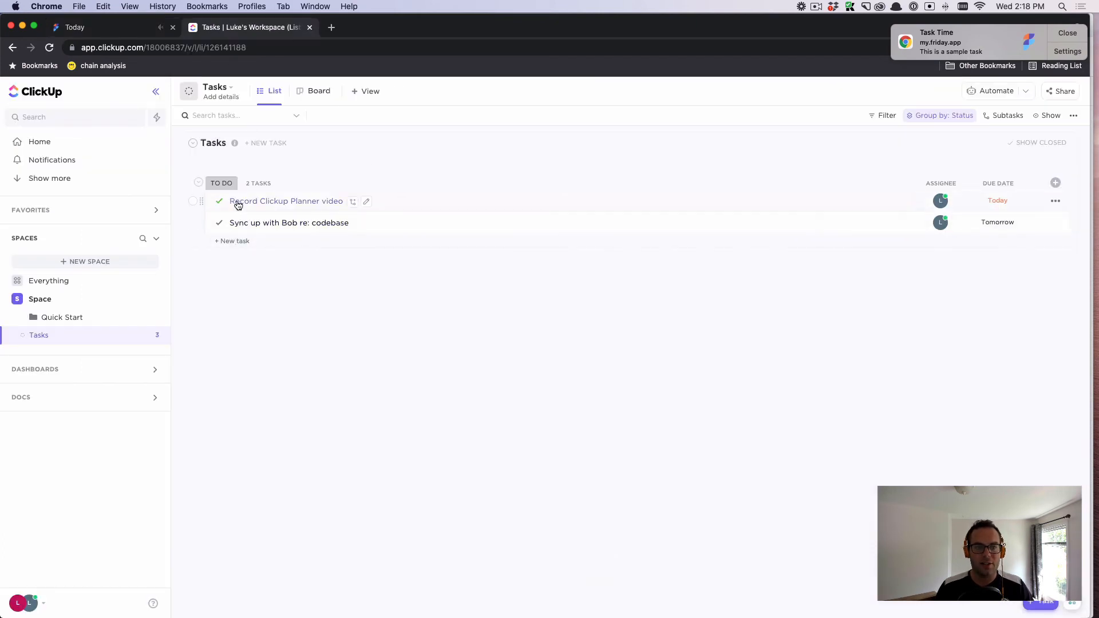
mouse_move(285, 202)
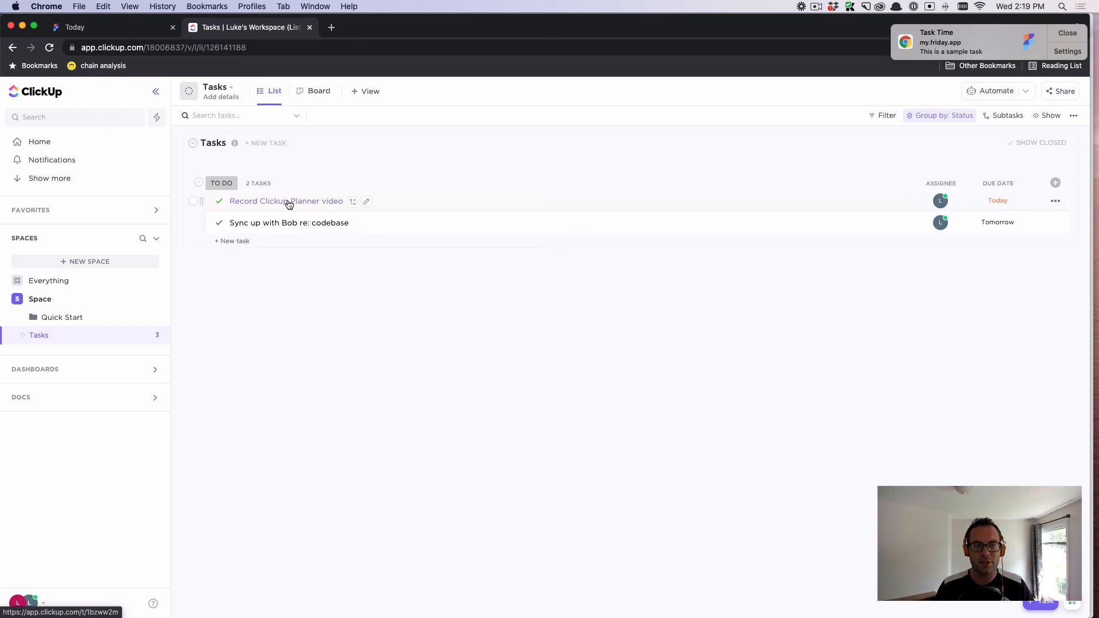
left_click(220, 201)
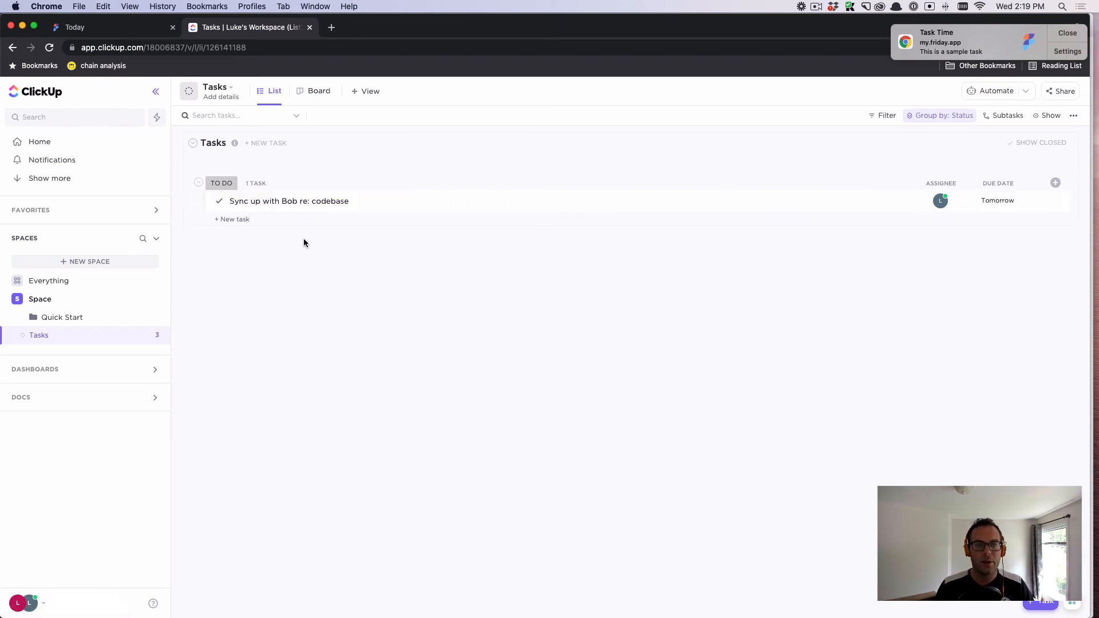
mouse_move(265, 275)
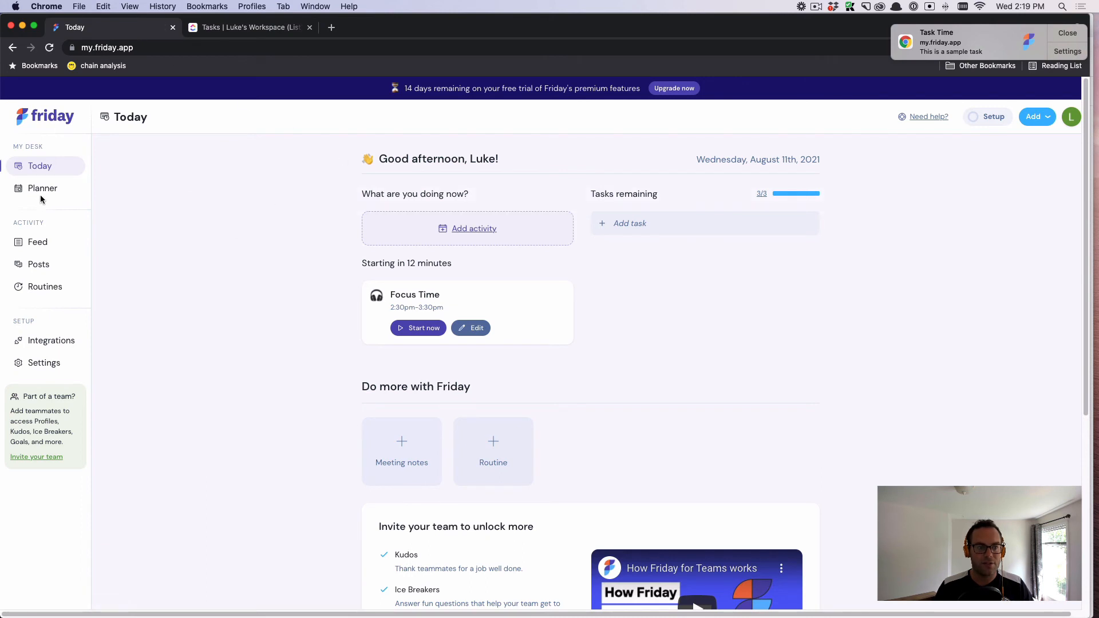
Step: Complete Sync up with Bob re: codebase on Thursday Aug 12, then view ClickUp's list
left_click(42, 188)
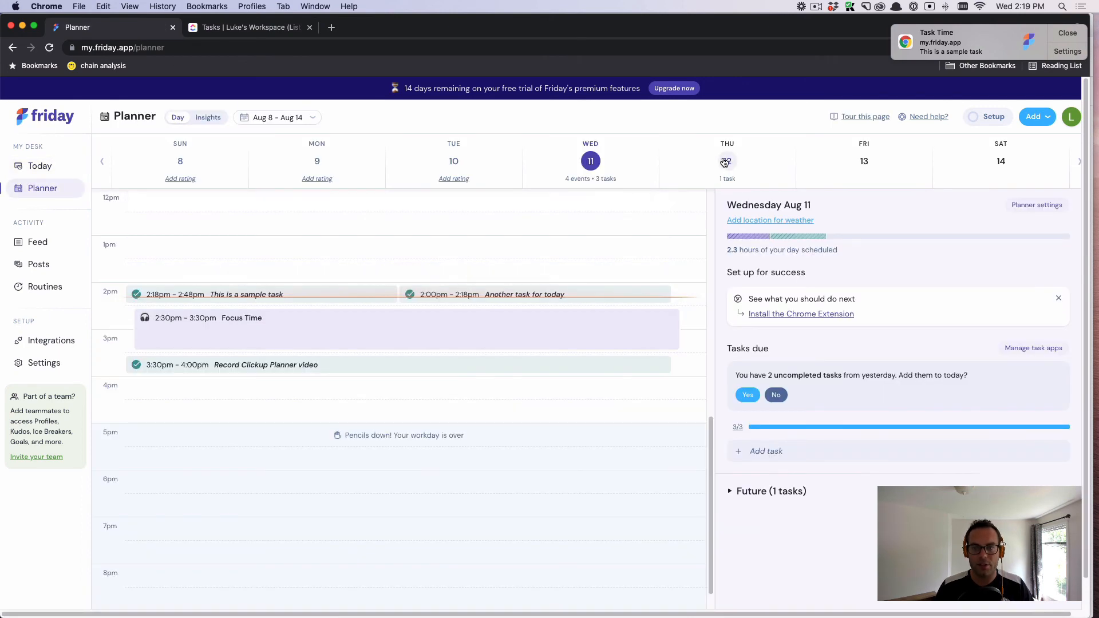
left_click(727, 161)
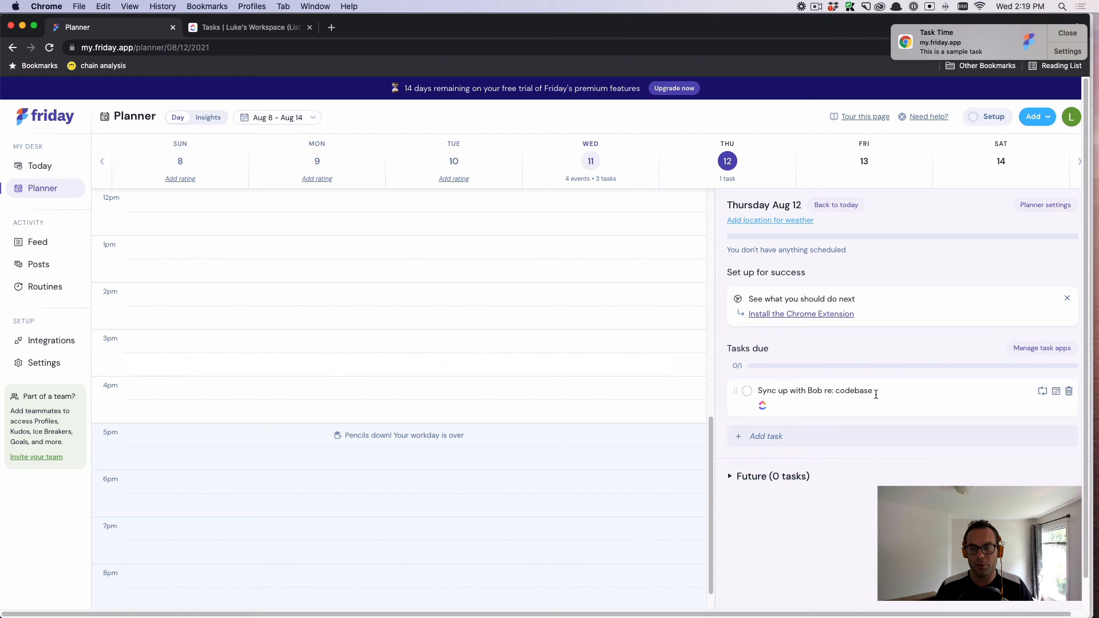
left_click(747, 391)
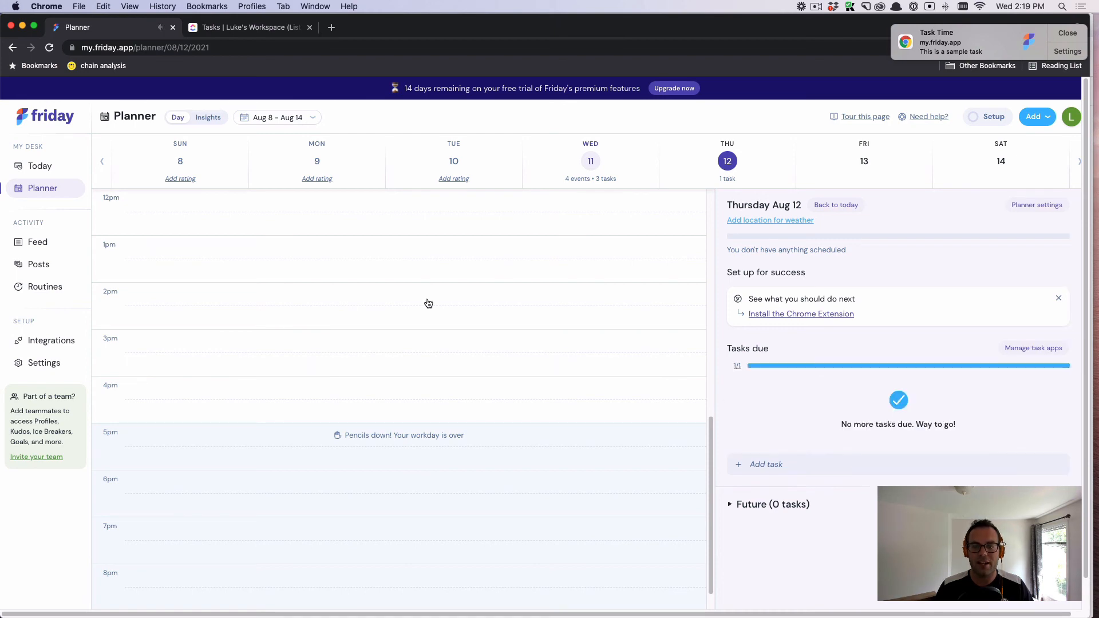
left_click(248, 27)
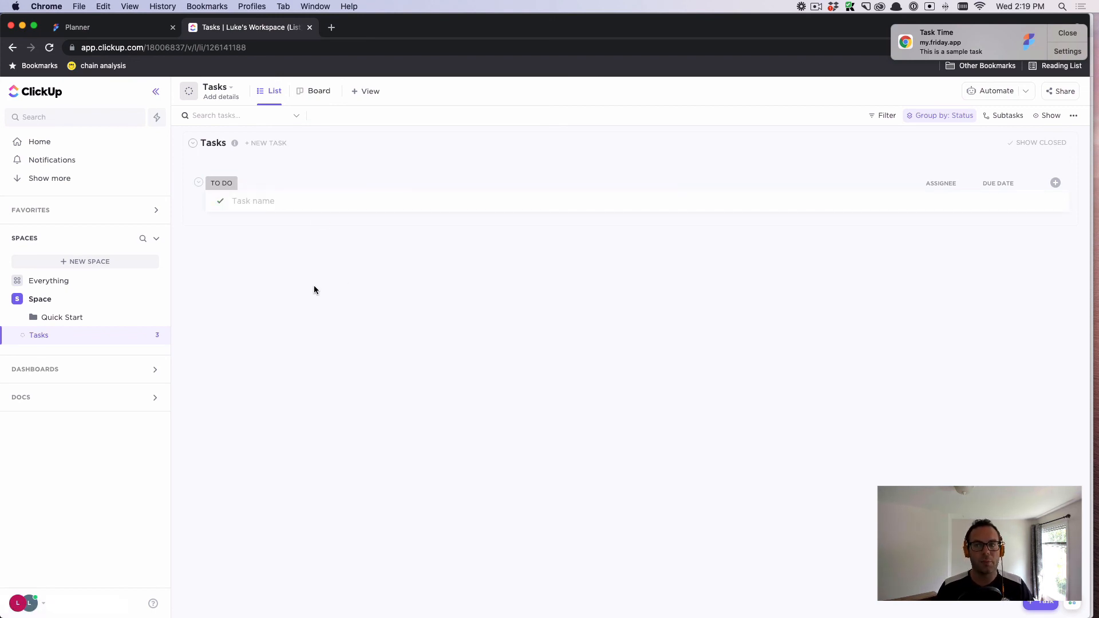
Step: Return from the empty ClickUp To Do list to Friday's Thursday Aug 12 planner
left_click(105, 27)
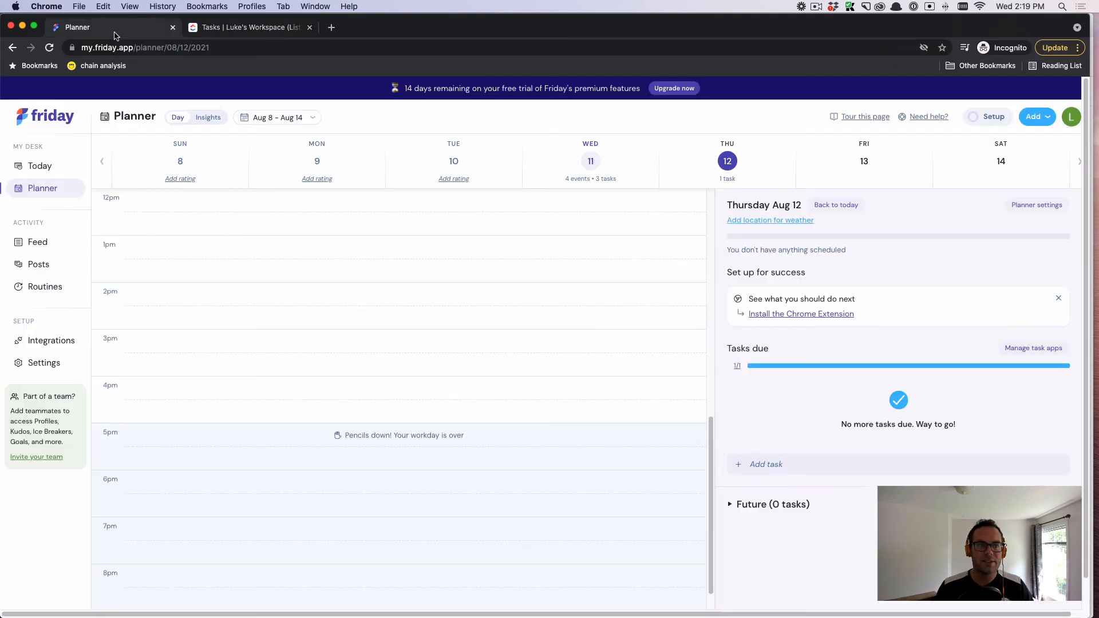
mouse_move(287, 173)
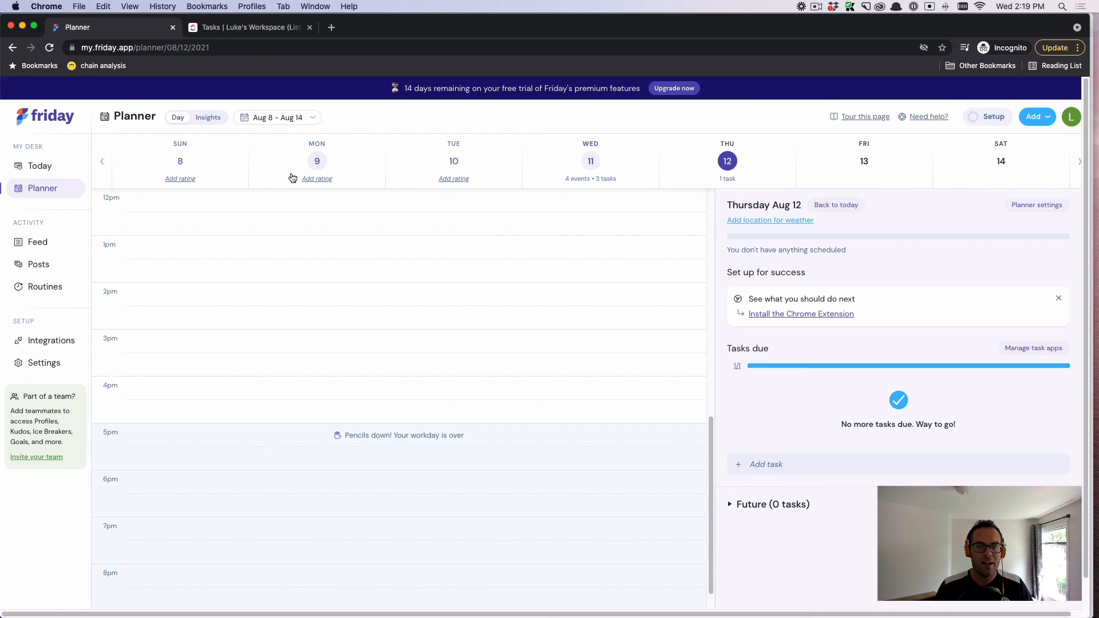
mouse_move(350, 147)
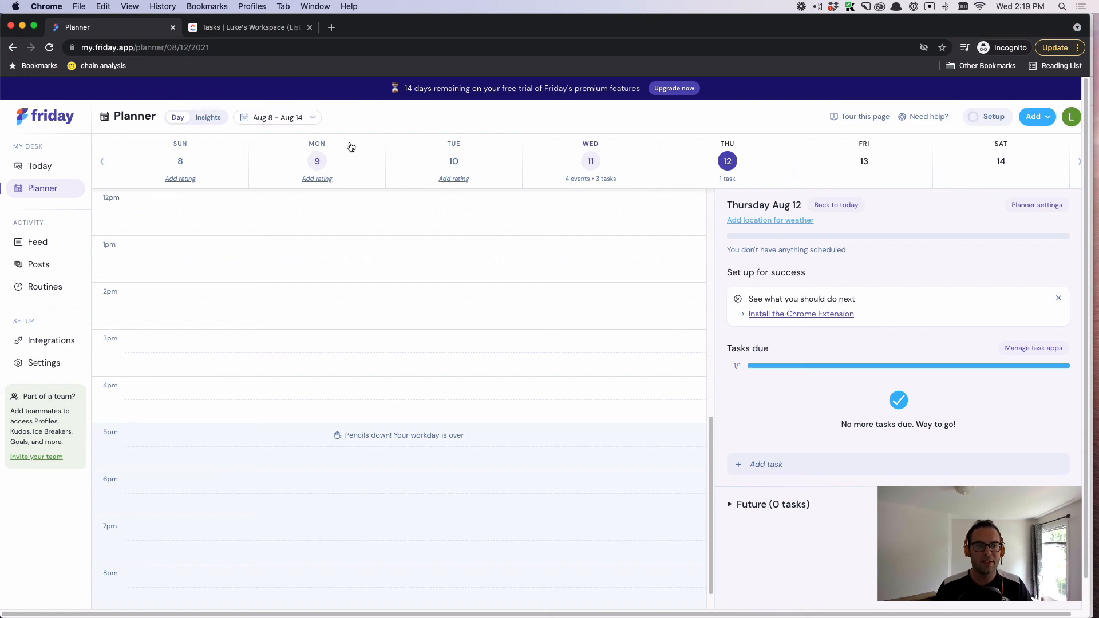
mouse_move(369, 141)
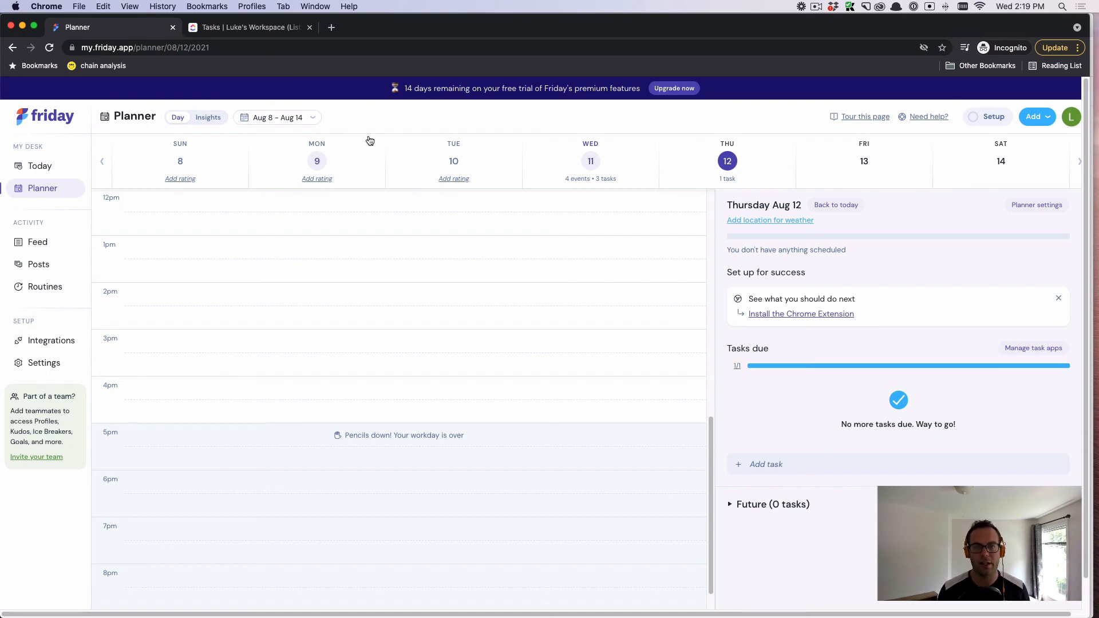